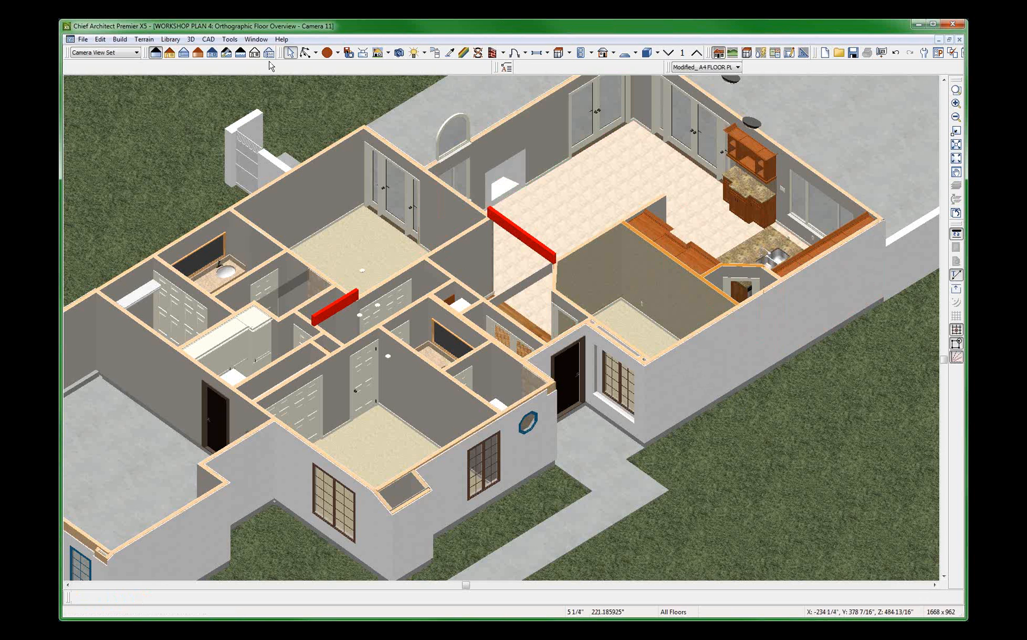
pyautogui.moveTo(256, 39)
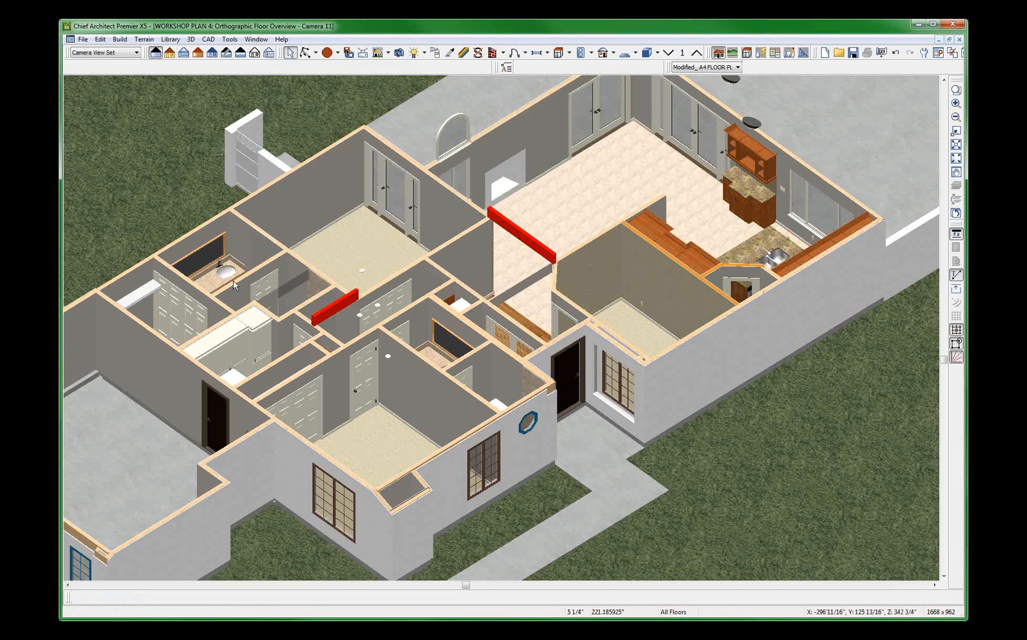
# Select the bathroom base cabinet and the terrain around the house in the 3D view.
pyautogui.click(219, 279)
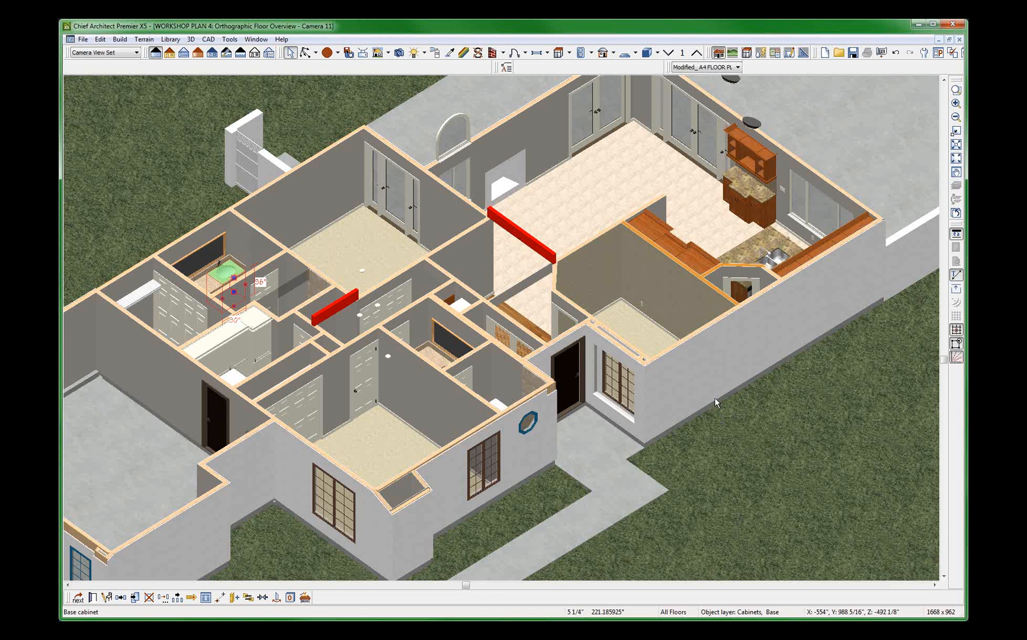
pyautogui.click(783, 404)
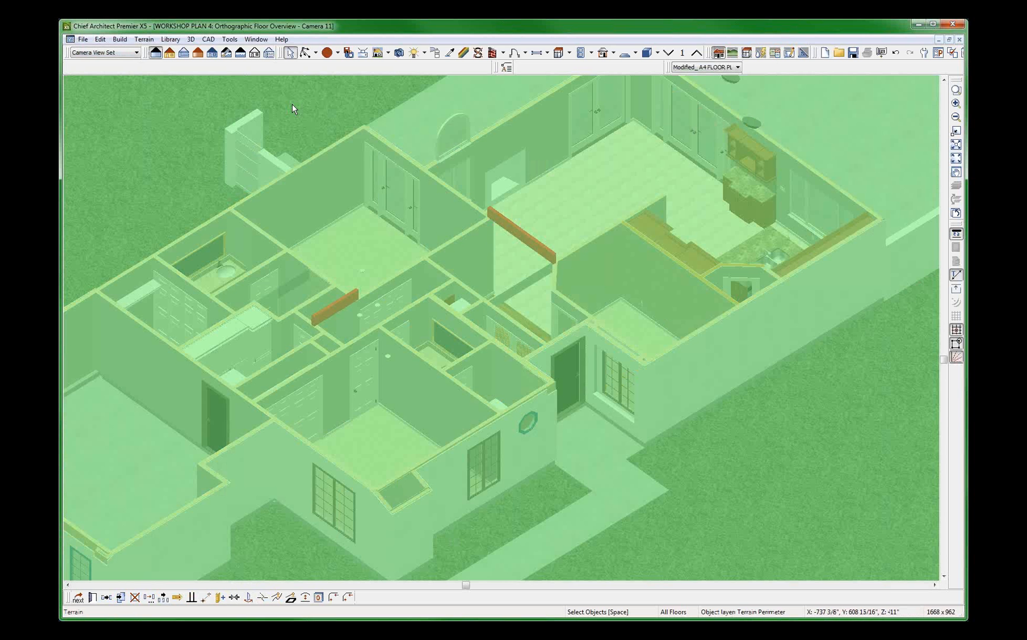
pyautogui.click(433, 52)
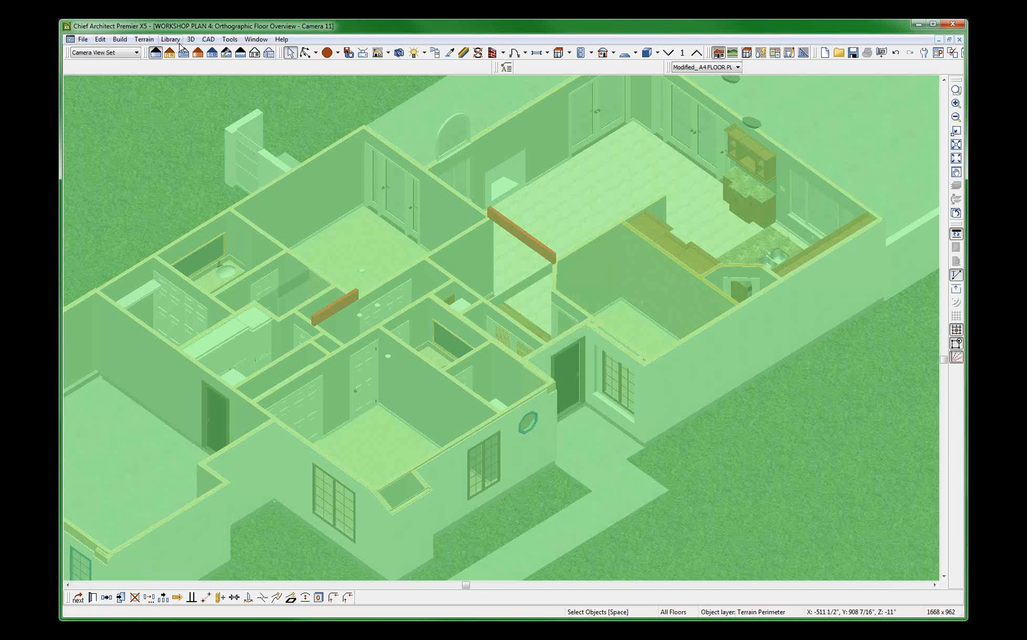
# Browse the Library Browser to Materials > Tile > Patterned and pick Coral Tile for the bedroom walls.
pyautogui.click(170, 39)
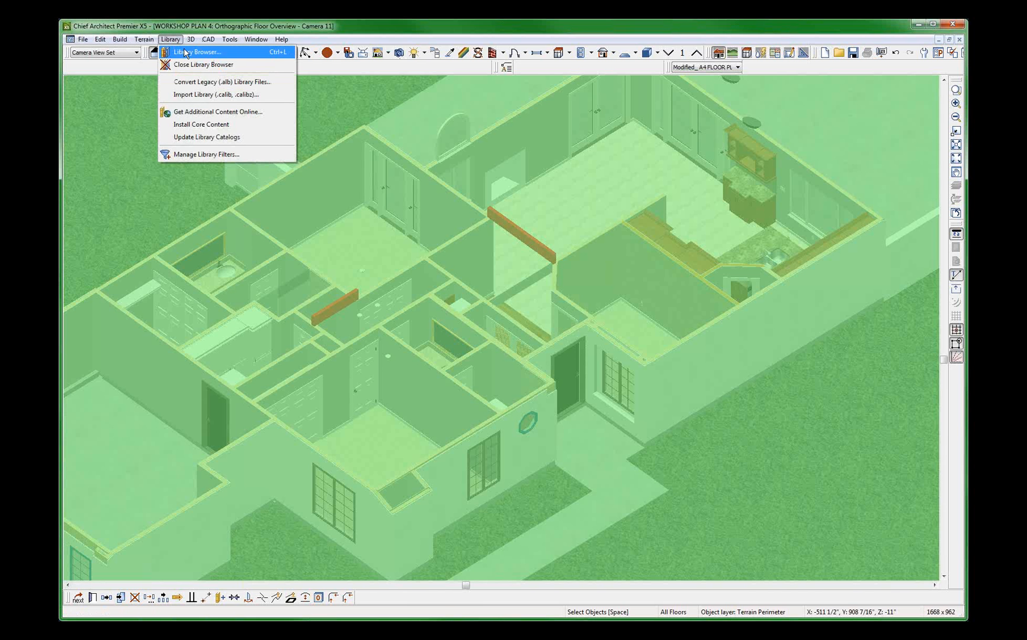
pyautogui.click(198, 52)
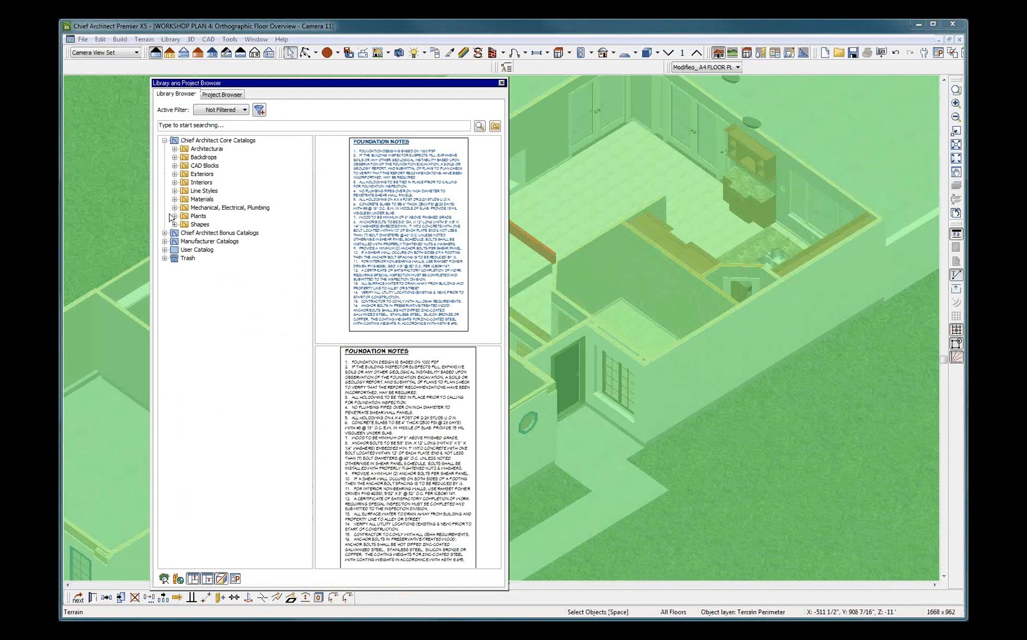
pyautogui.click(175, 199)
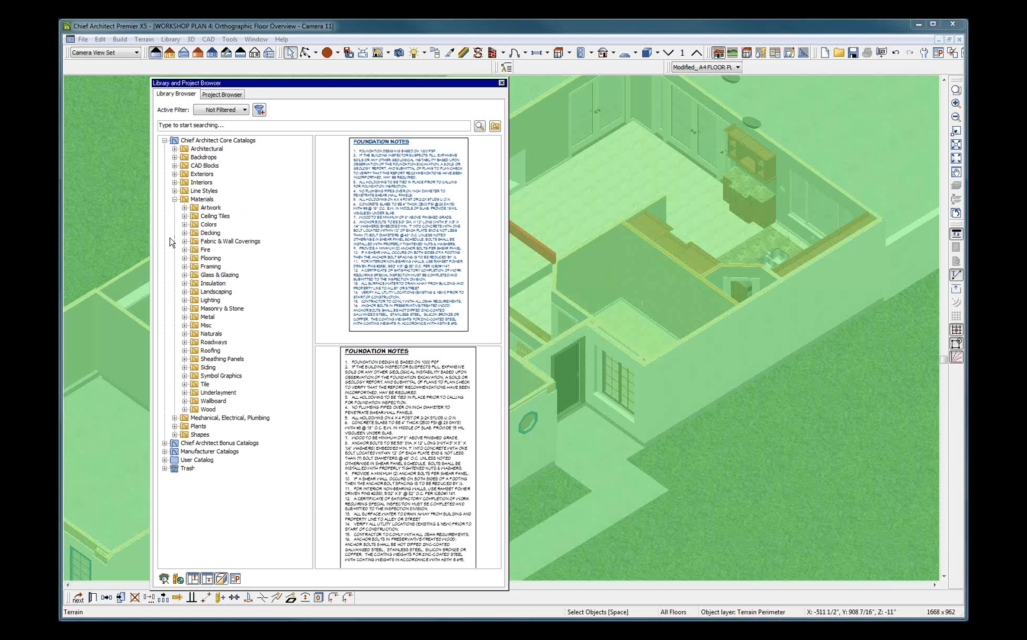
pyautogui.moveTo(218, 311)
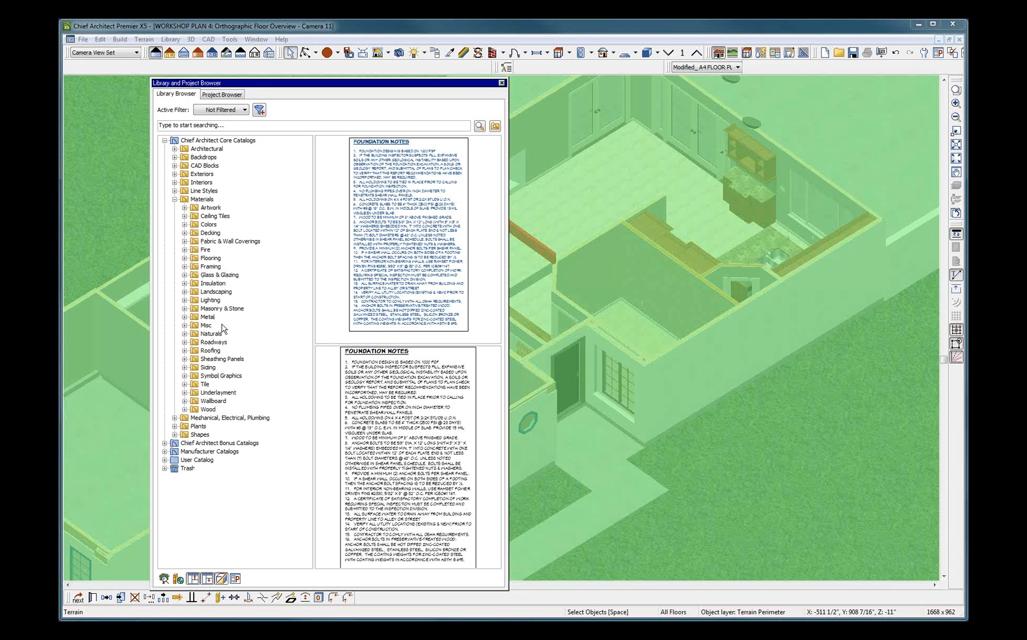
pyautogui.click(204, 383)
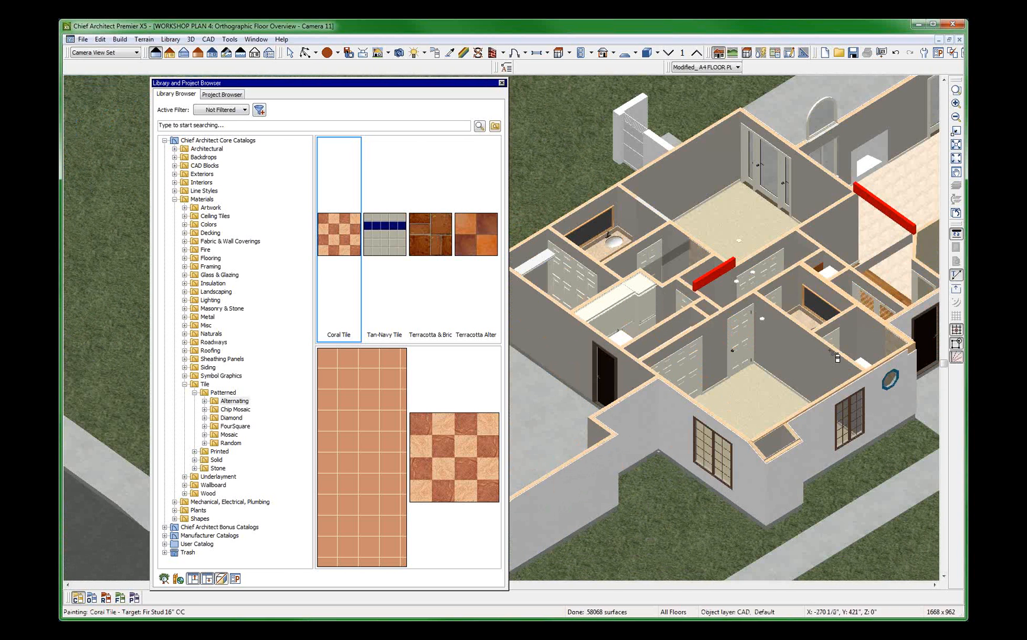
pyautogui.moveTo(809, 368)
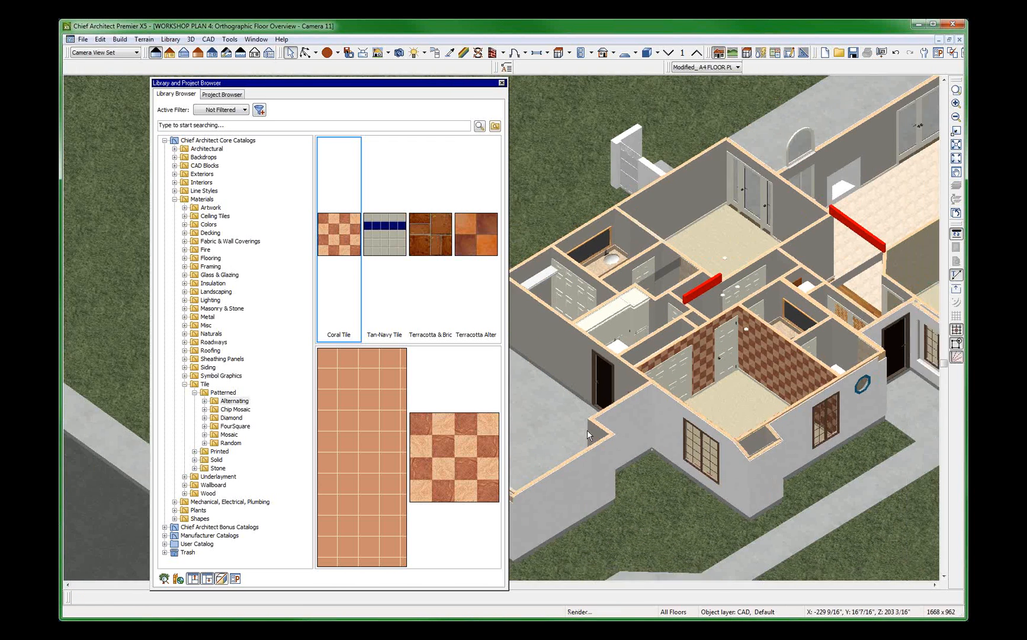
# Dismiss the colour chooser and close Layer Display Options without changes.
pyautogui.click(668, 214)
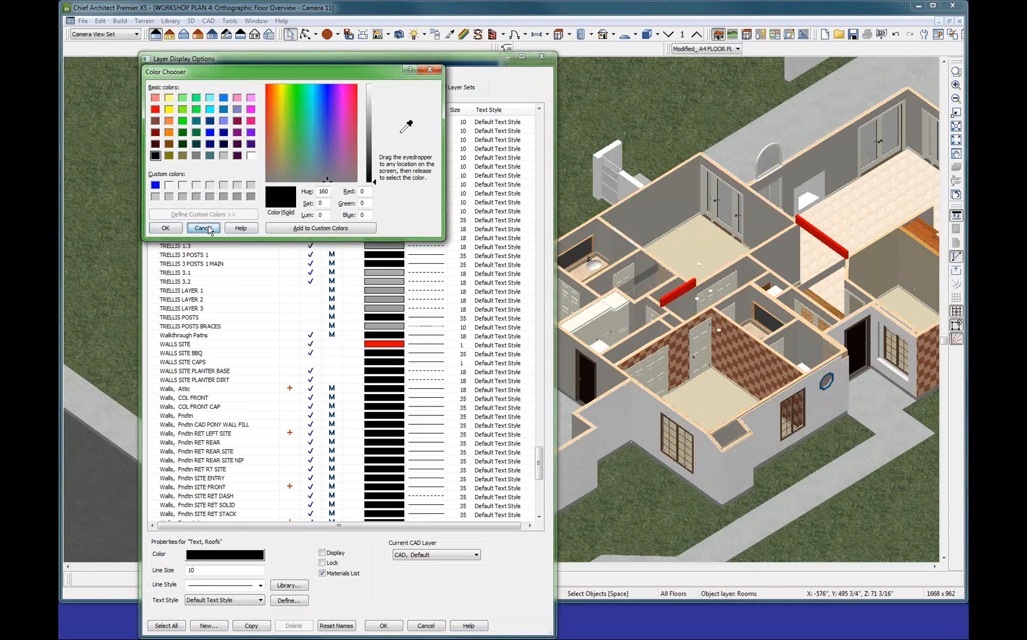
pyautogui.click(203, 228)
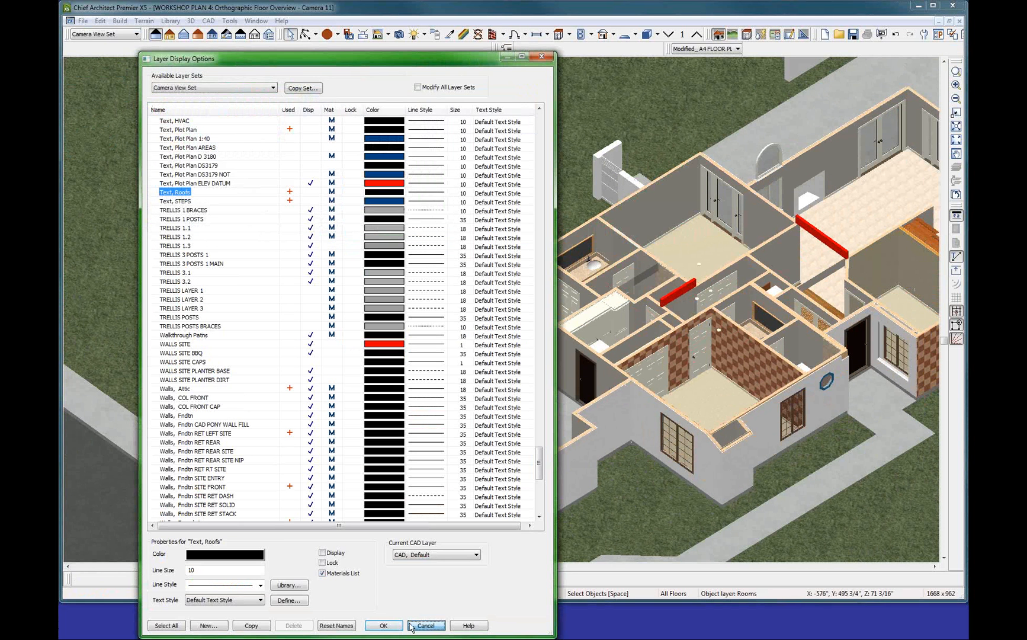
pyautogui.click(425, 626)
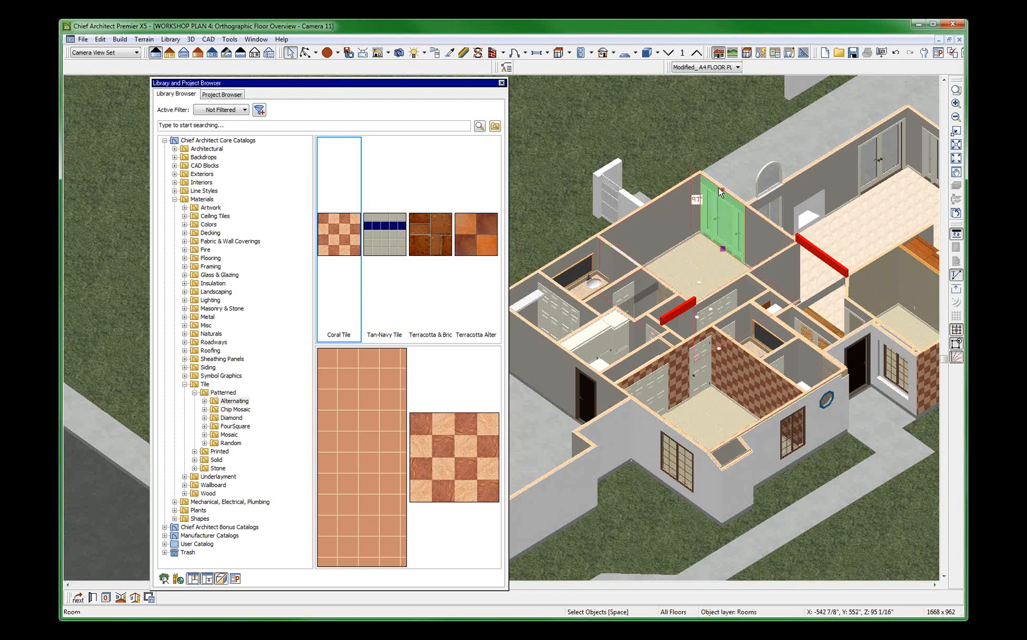
# Set the double-door wall to No Room Def. in its Wall Specification.
pyautogui.click(720, 228)
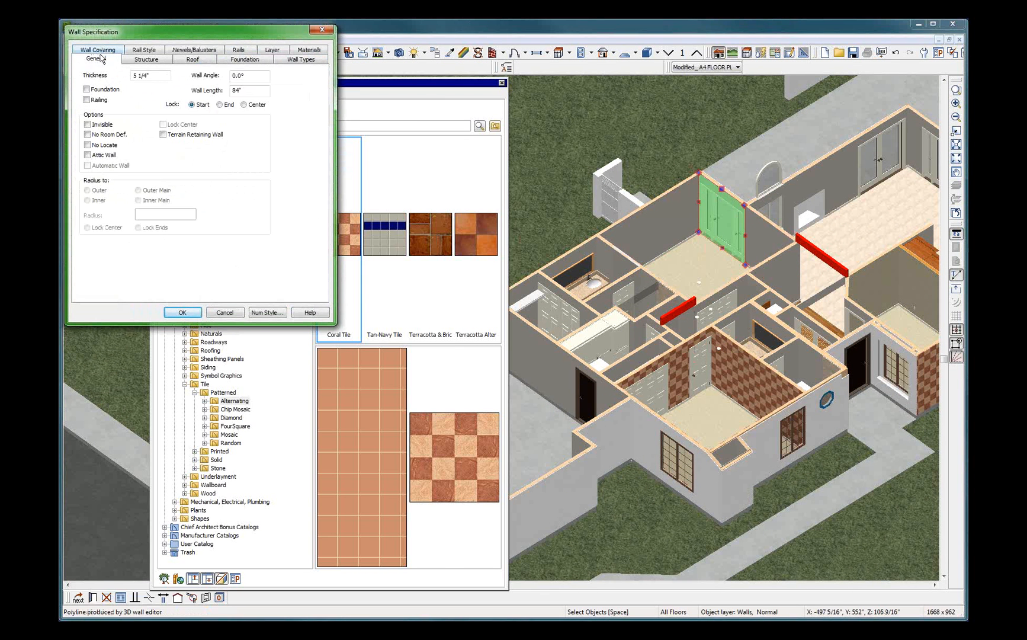
pyautogui.click(87, 135)
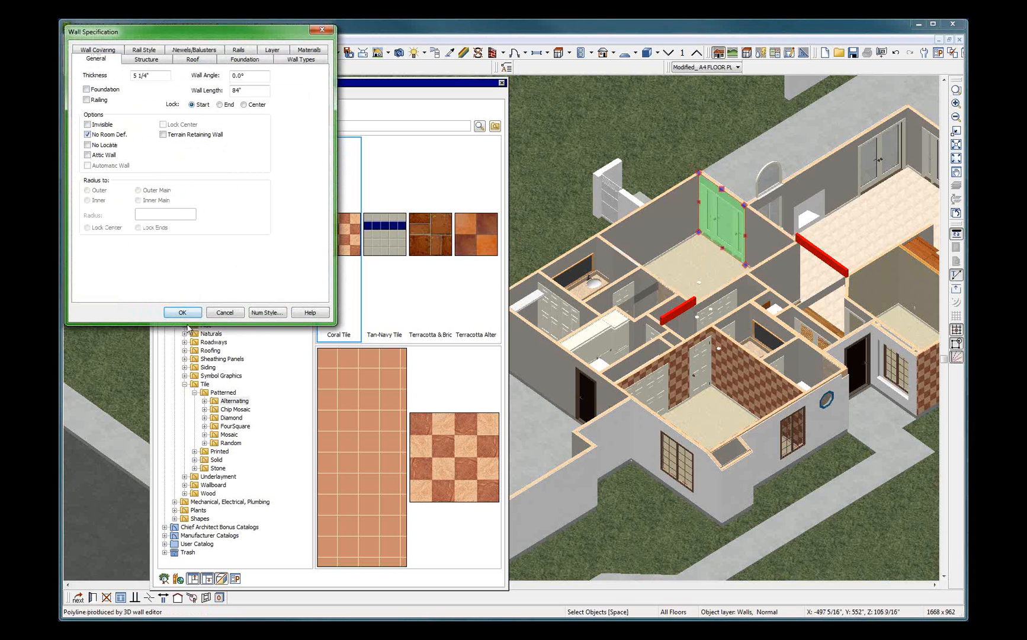
pyautogui.click(182, 312)
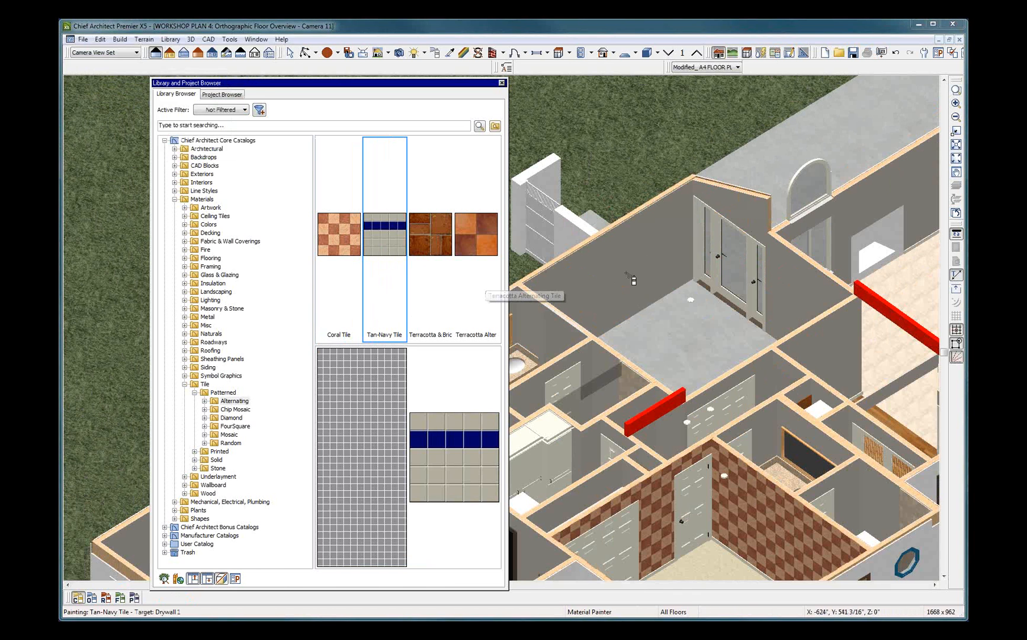
# Paint the back wall with Tan-Navy Tile, then apply Terracotta Alternating to another wall.
pyautogui.click(628, 295)
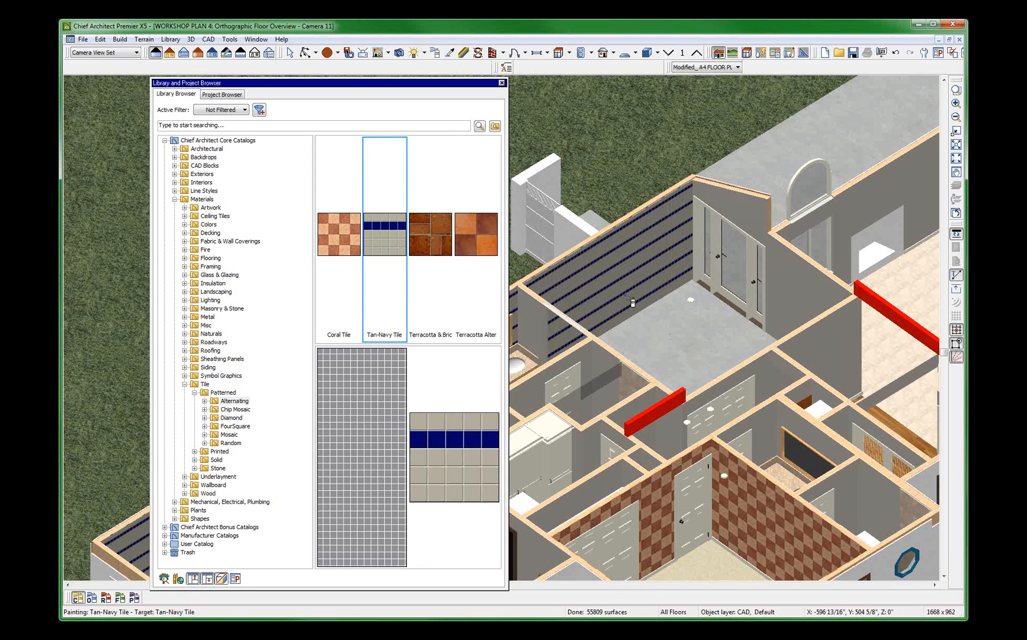
pyautogui.click(477, 233)
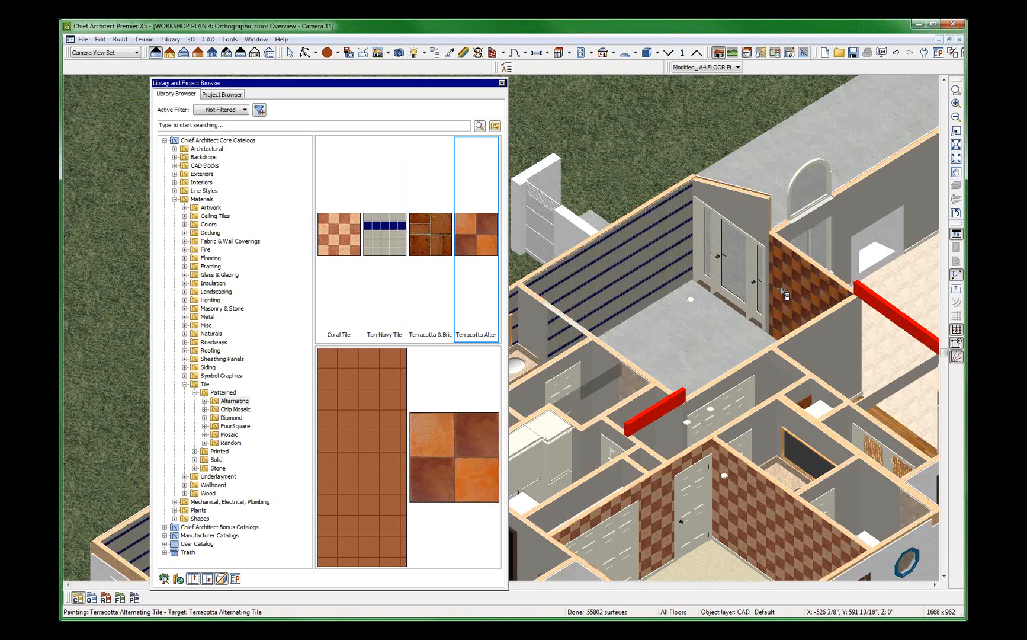
pyautogui.click(721, 249)
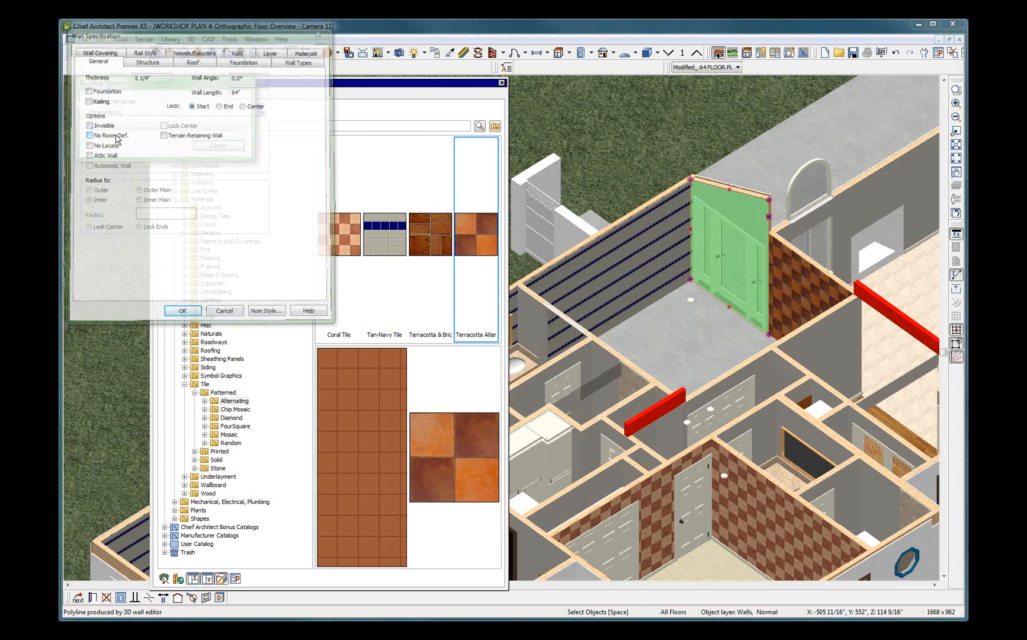
pyautogui.click(182, 309)
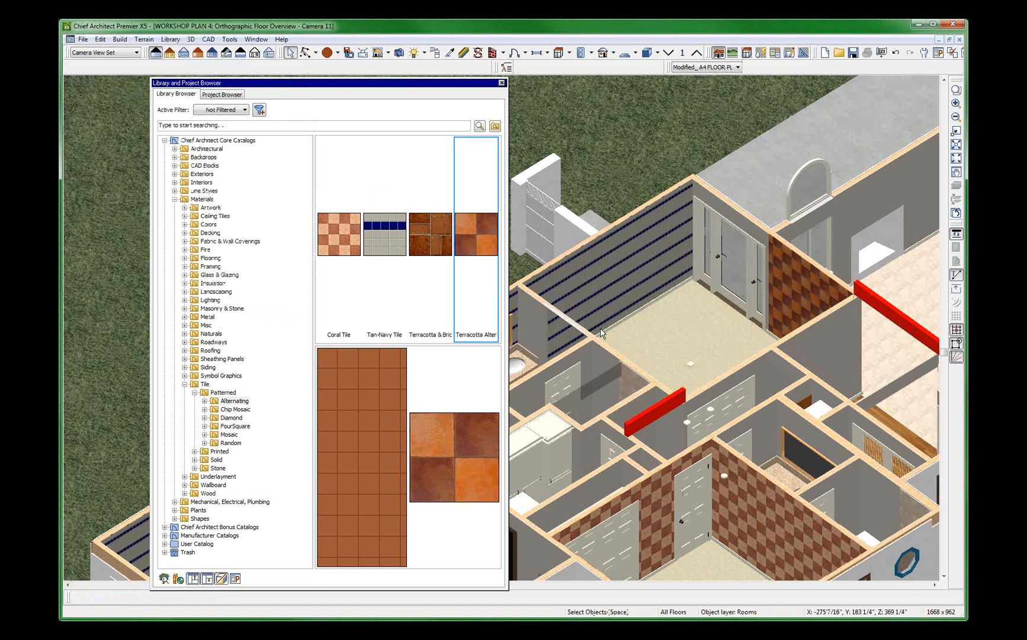
pyautogui.moveTo(813, 296)
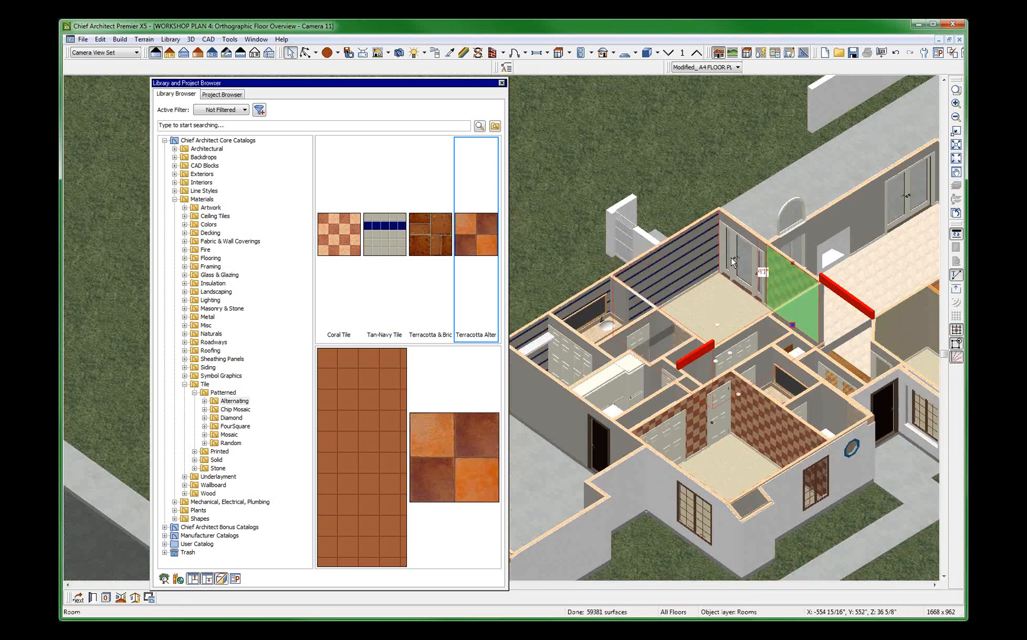
# Apply Terracotta & Brick tile to a further wall of the double-door room.
pyautogui.click(429, 234)
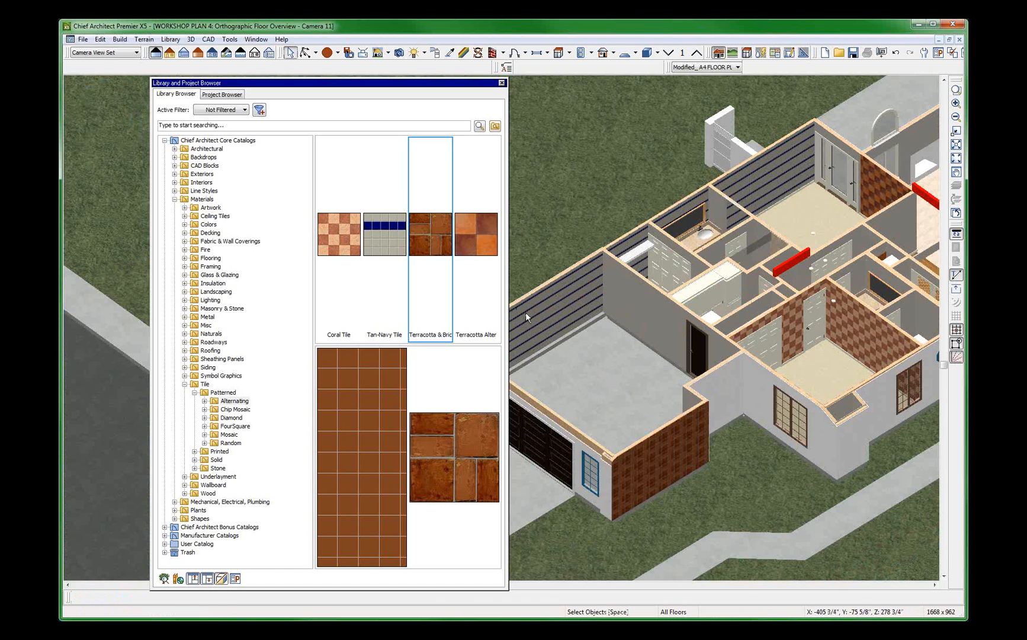
pyautogui.click(688, 236)
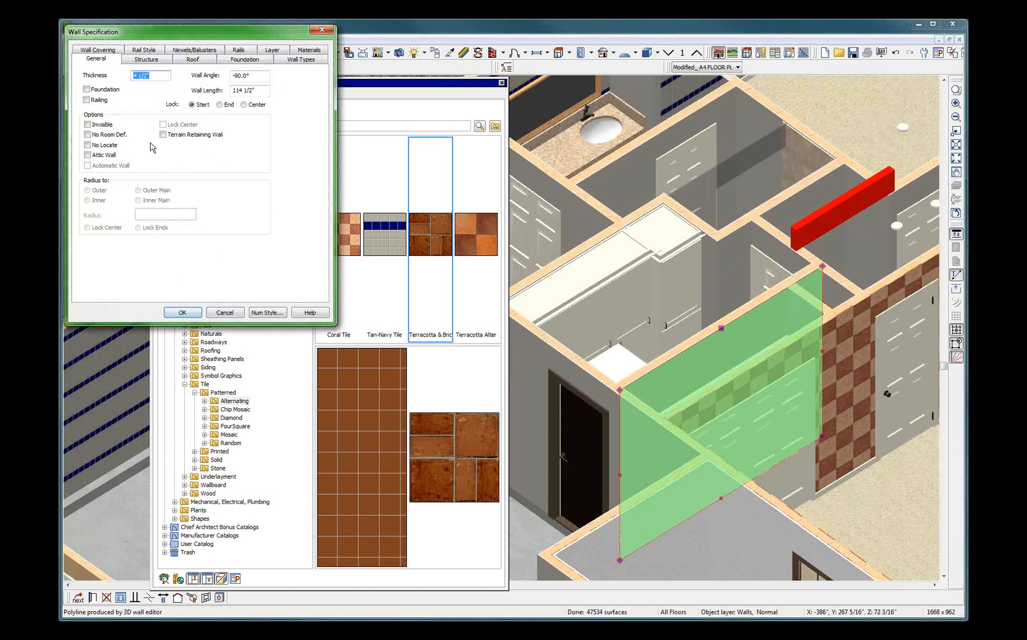
# Set the short wall to No Room Def. and browse Masonry & Stone > Brick for Red1 Course Brick.
pyautogui.click(88, 133)
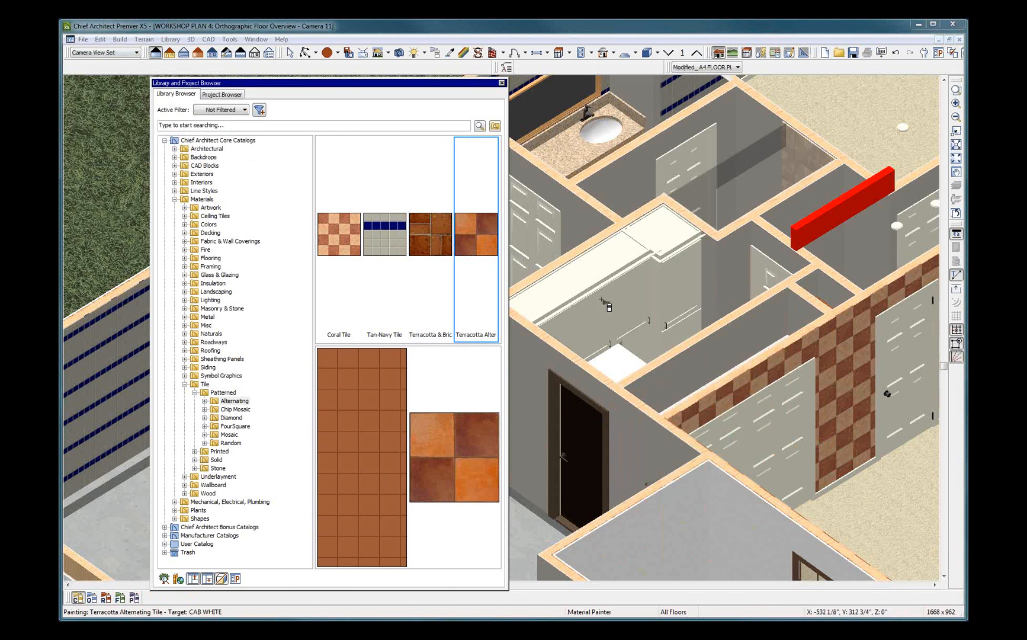
pyautogui.click(207, 317)
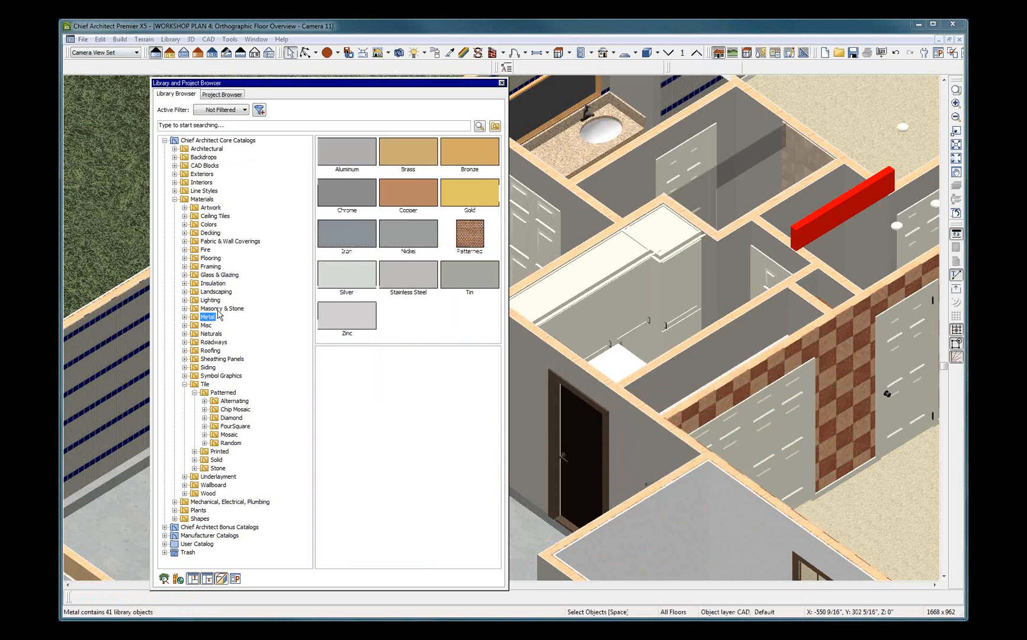
pyautogui.click(220, 308)
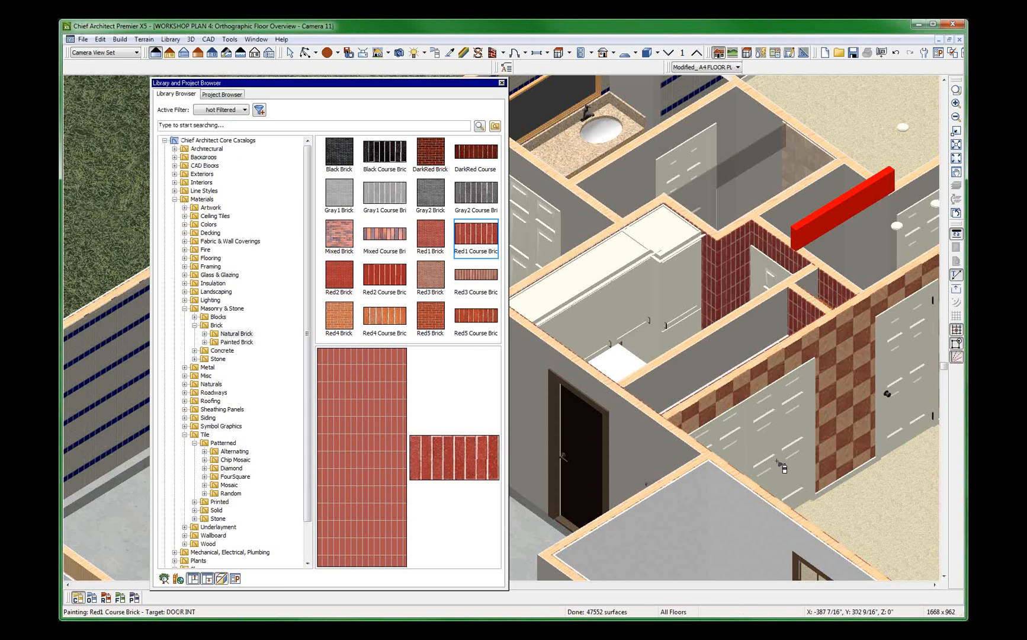
pyautogui.moveTo(677, 294)
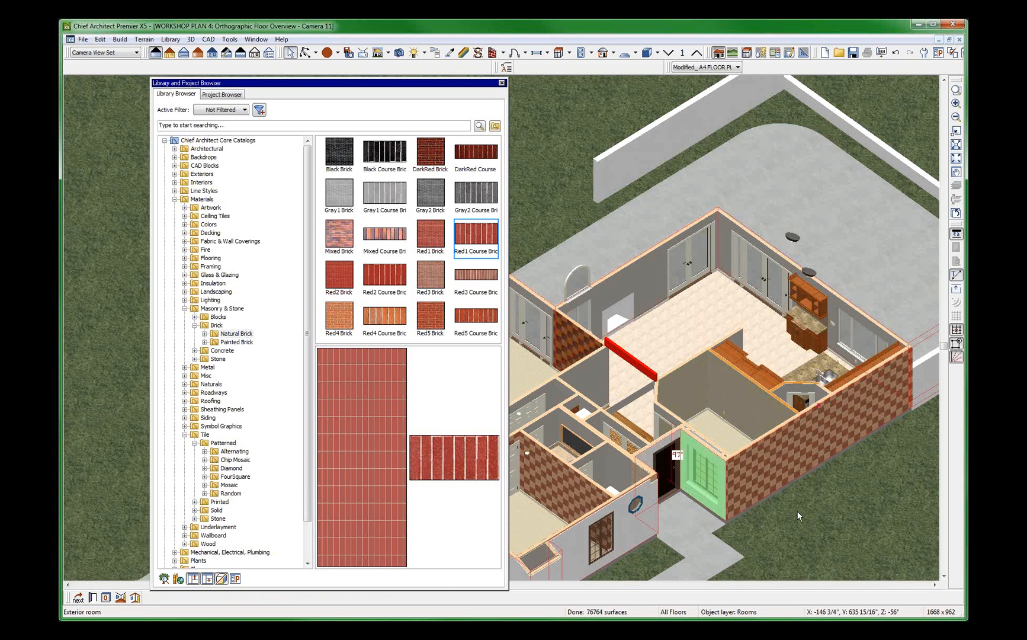
# Set the middle room's type to Porch in Room Specification.
pyautogui.click(724, 413)
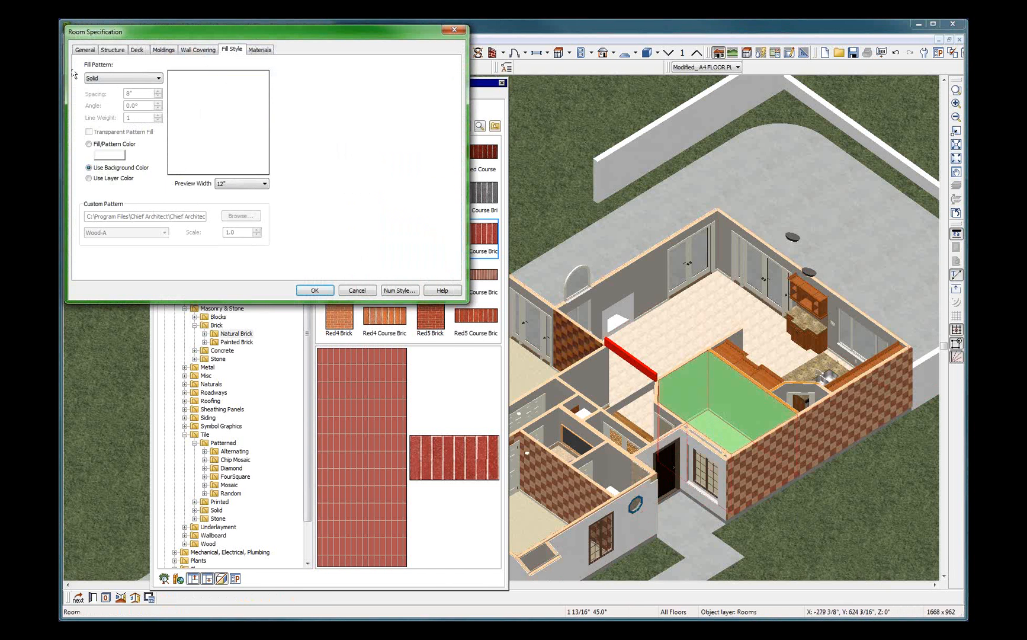
pyautogui.click(84, 50)
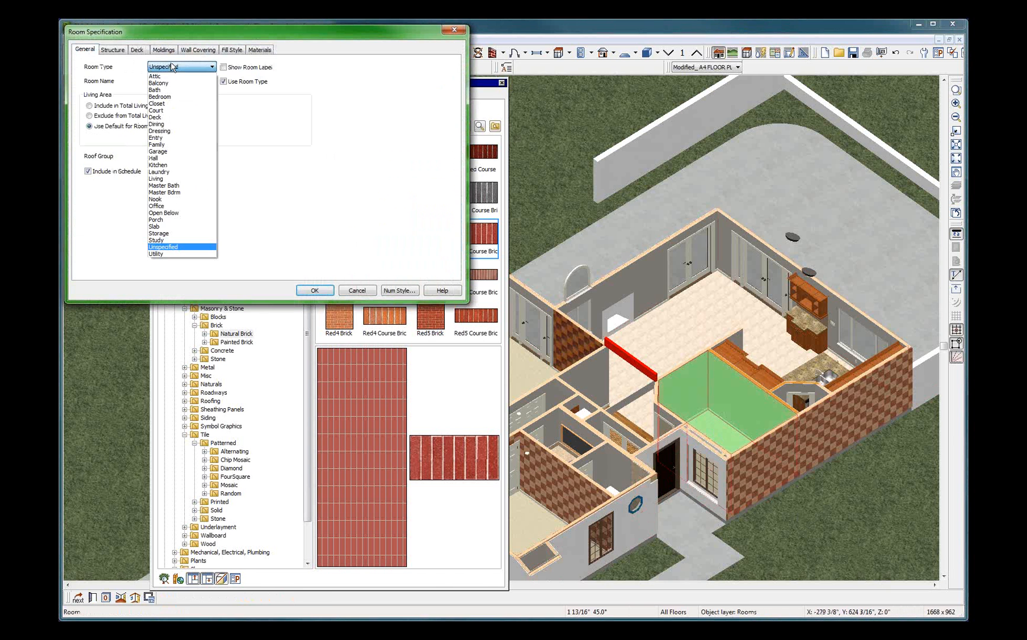
pyautogui.click(155, 219)
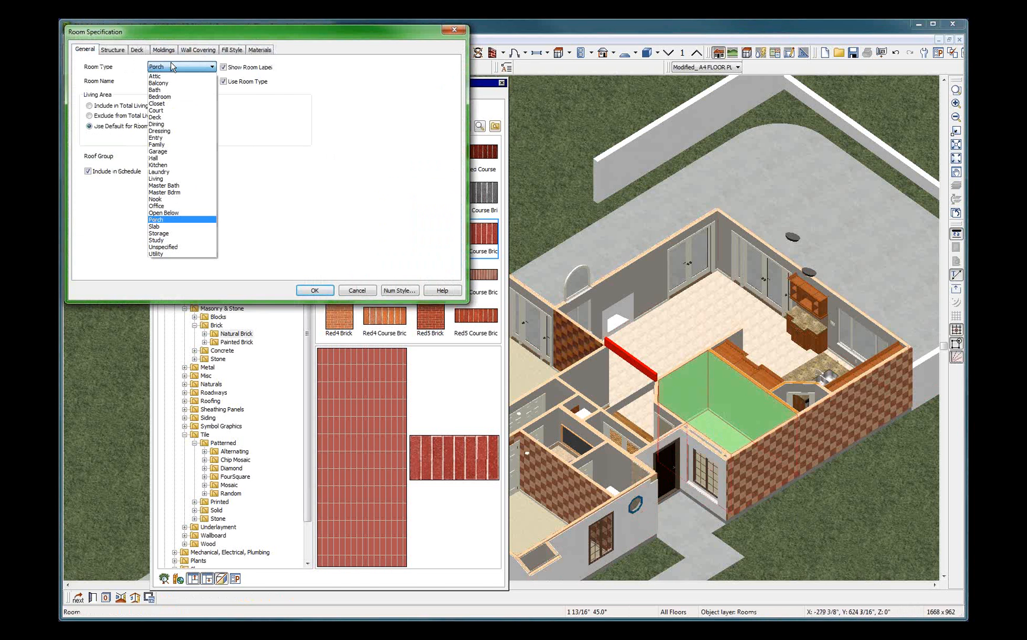
pyautogui.click(155, 219)
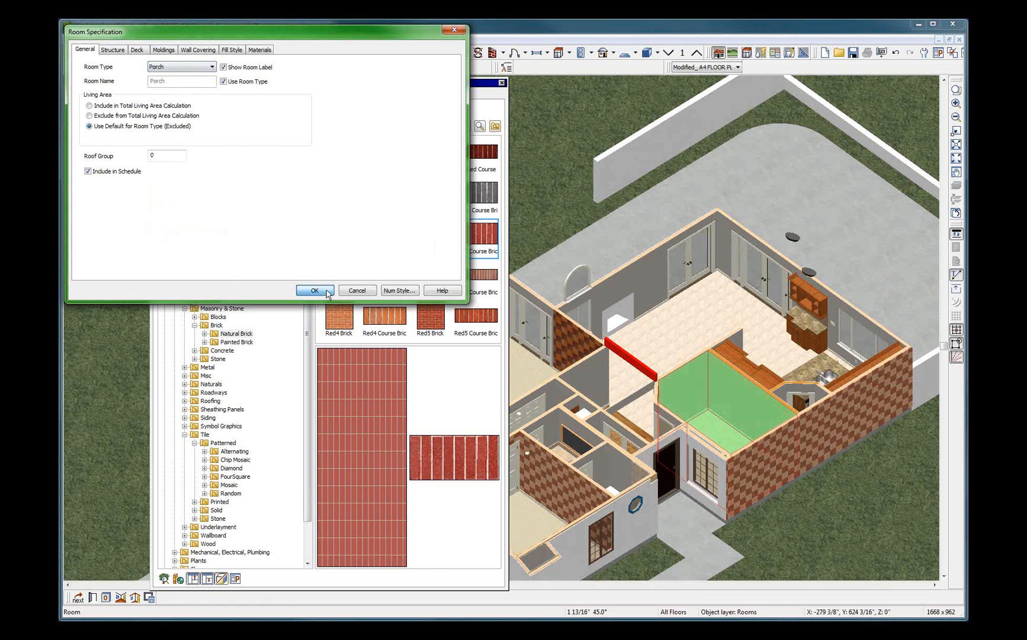
pyautogui.click(314, 289)
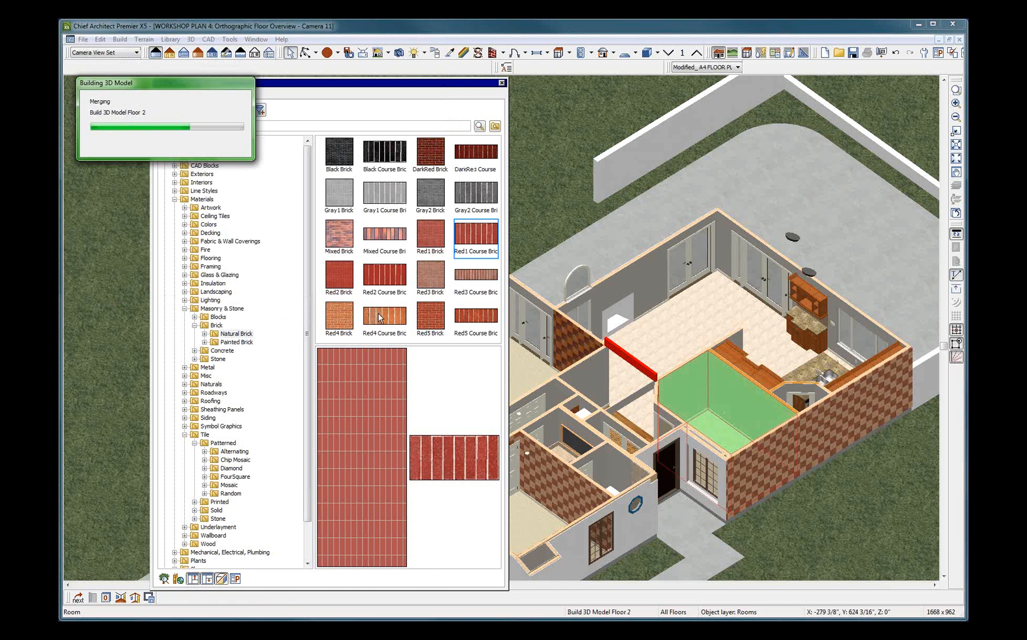
# Paint the room's walls with Red4 Course Brick, undoing a stray application.
pyautogui.click(385, 310)
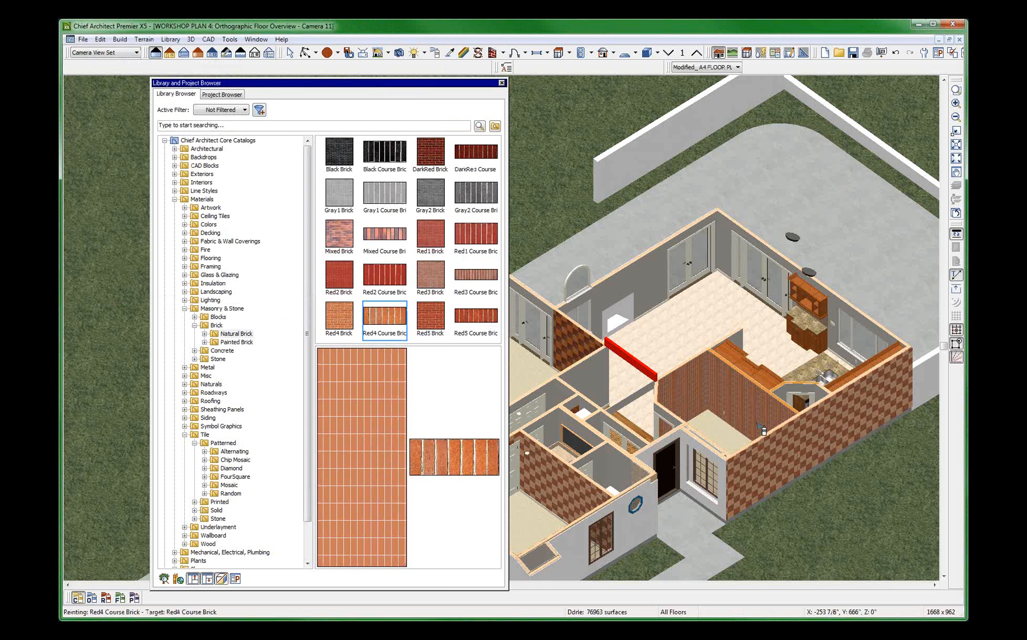
pyautogui.press('ctrl+z')
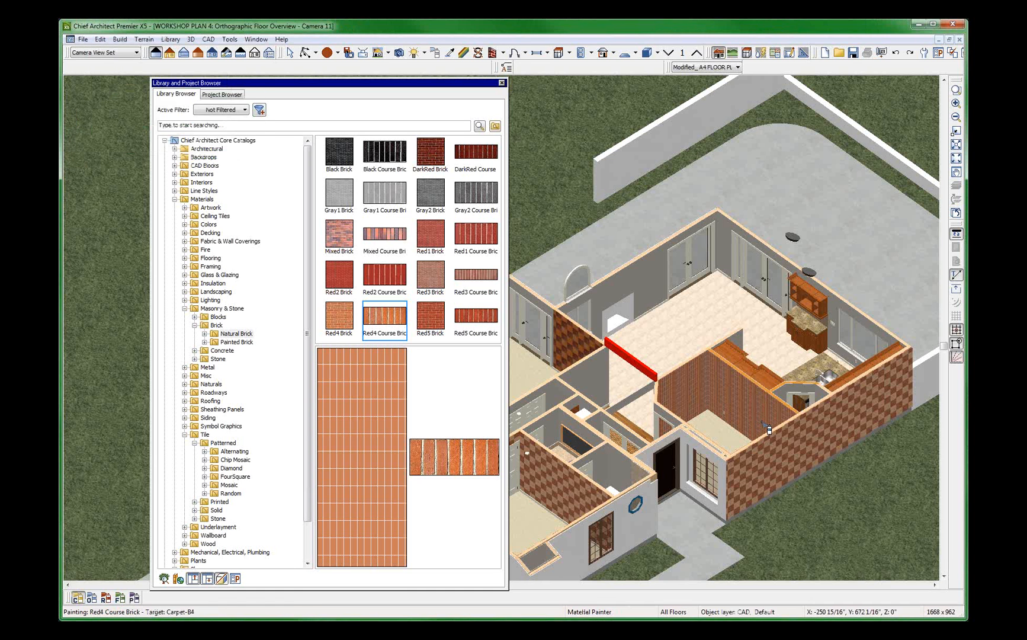
pyautogui.click(648, 409)
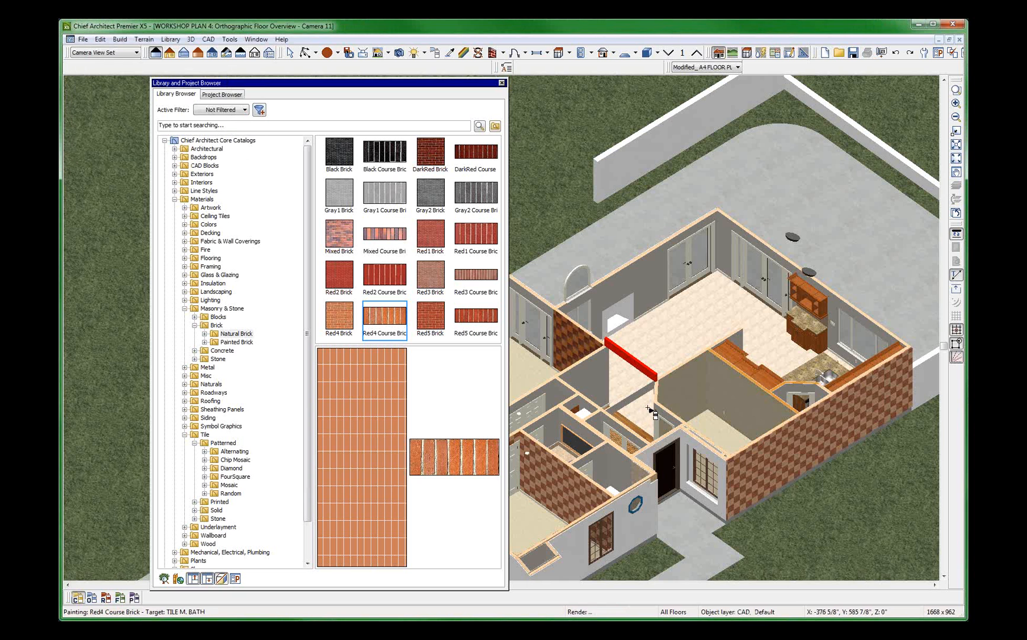
pyautogui.click(727, 434)
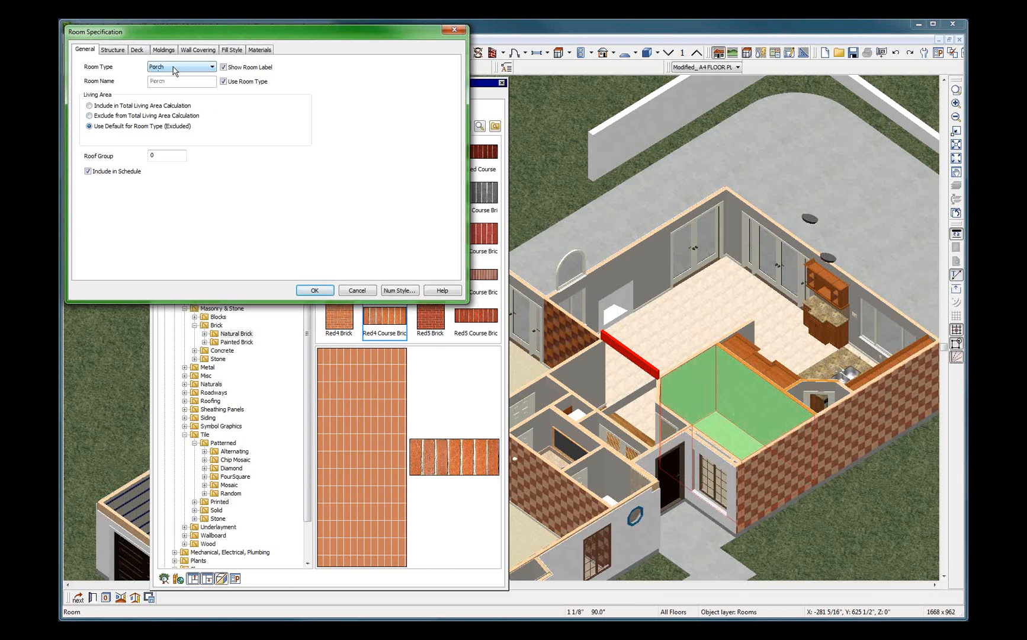
# Change the middle room's type to Court and paint its walls with Gray2 Course Brick.
pyautogui.click(209, 66)
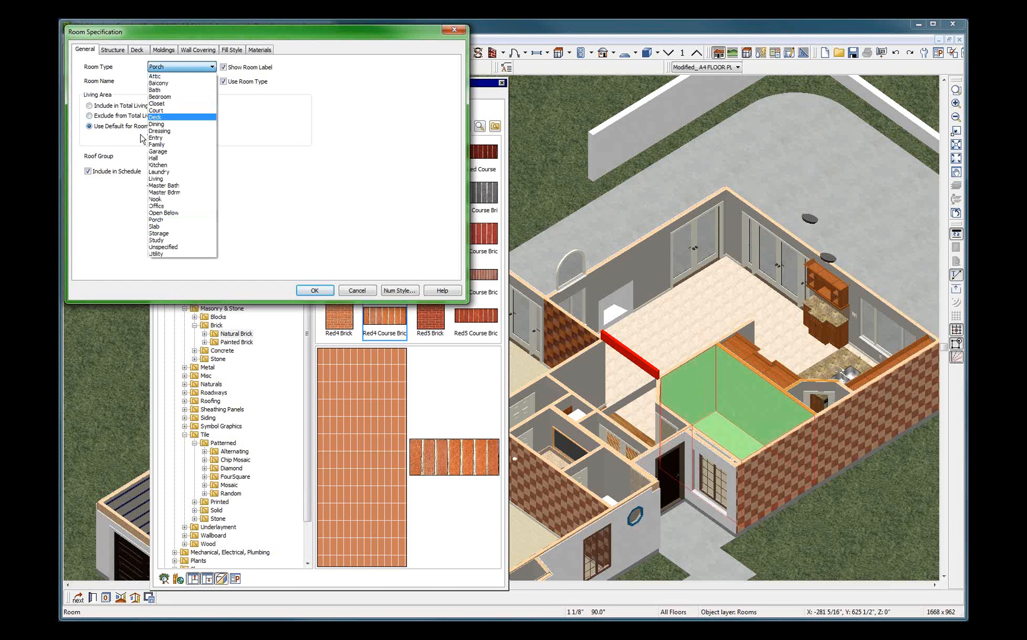
pyautogui.click(156, 110)
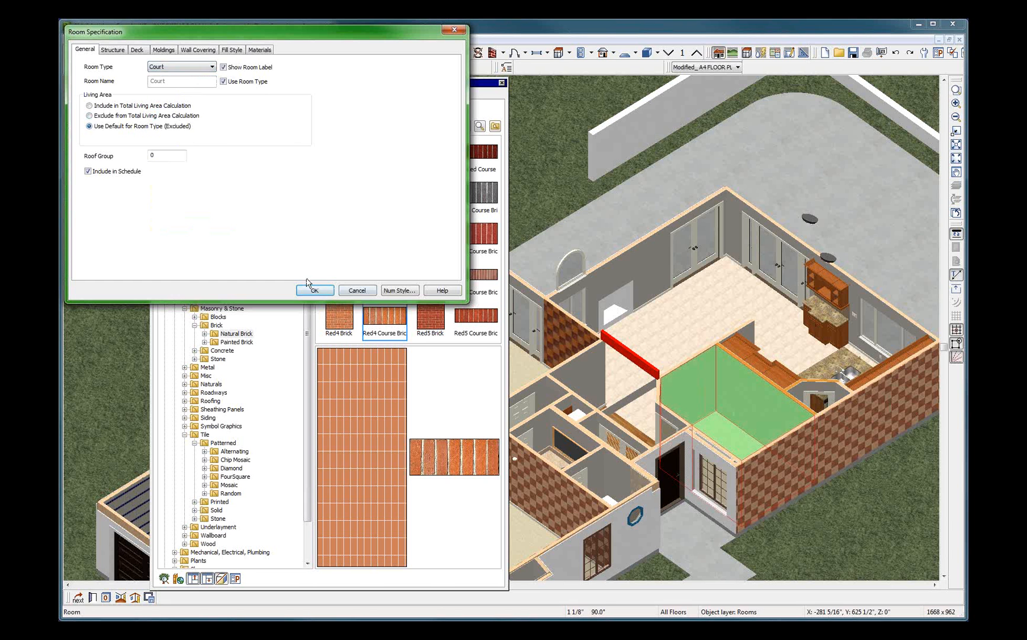
pyautogui.click(313, 290)
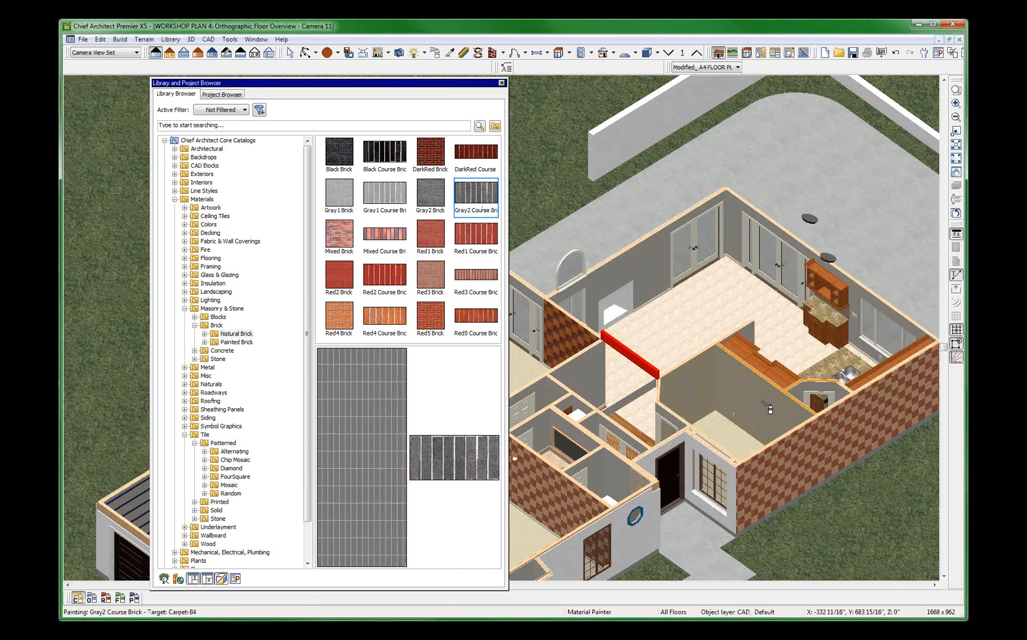
pyautogui.click(741, 394)
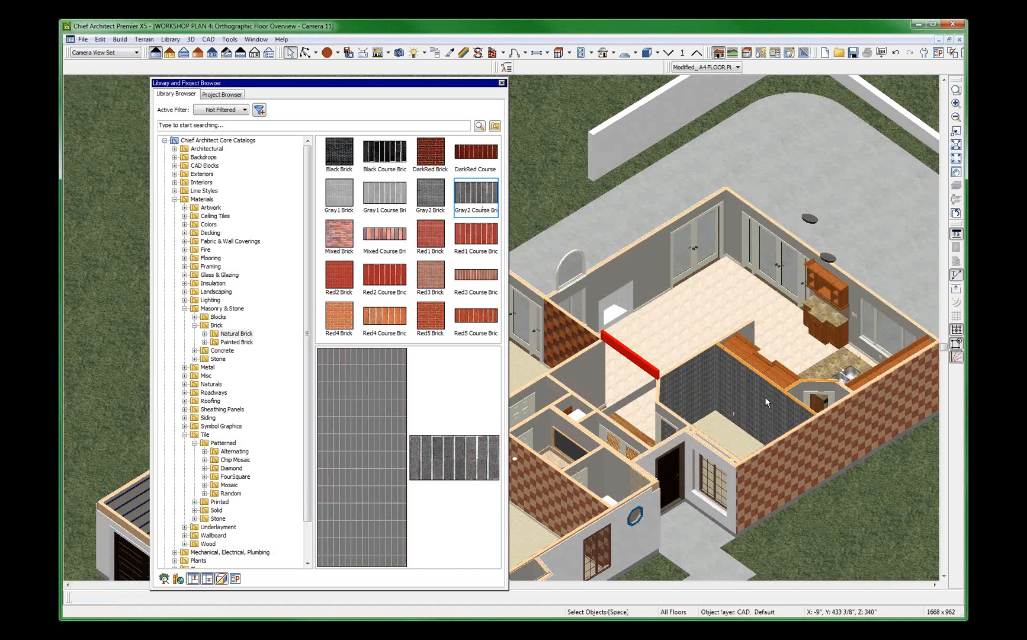
pyautogui.moveTo(787, 358)
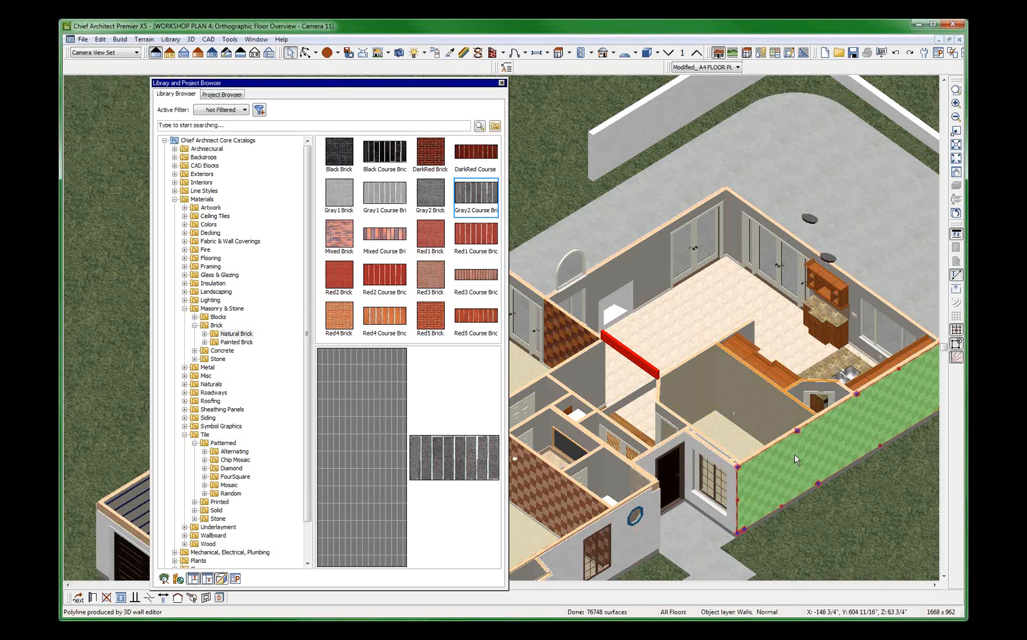
# Set the long wall to No Room Def. in Wall Specification.
pyautogui.doubleClick(633, 353)
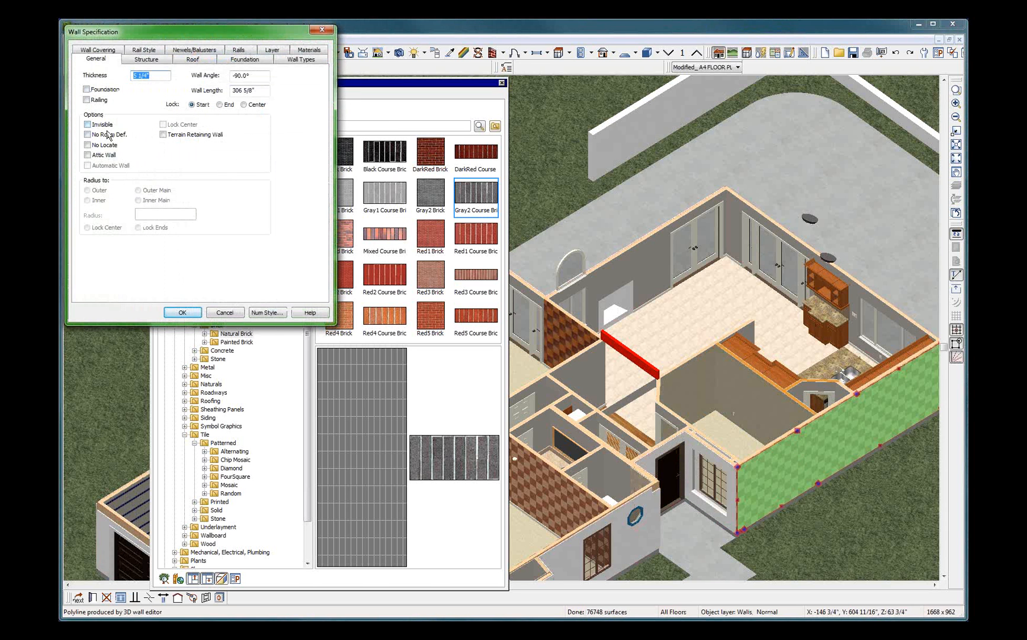
pyautogui.click(87, 134)
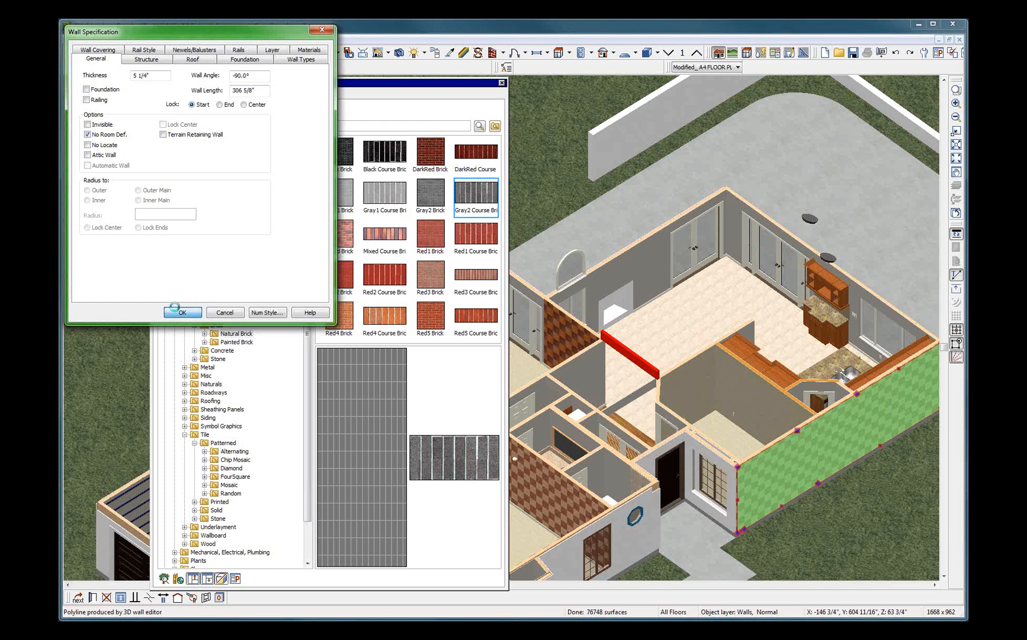
pyautogui.click(182, 311)
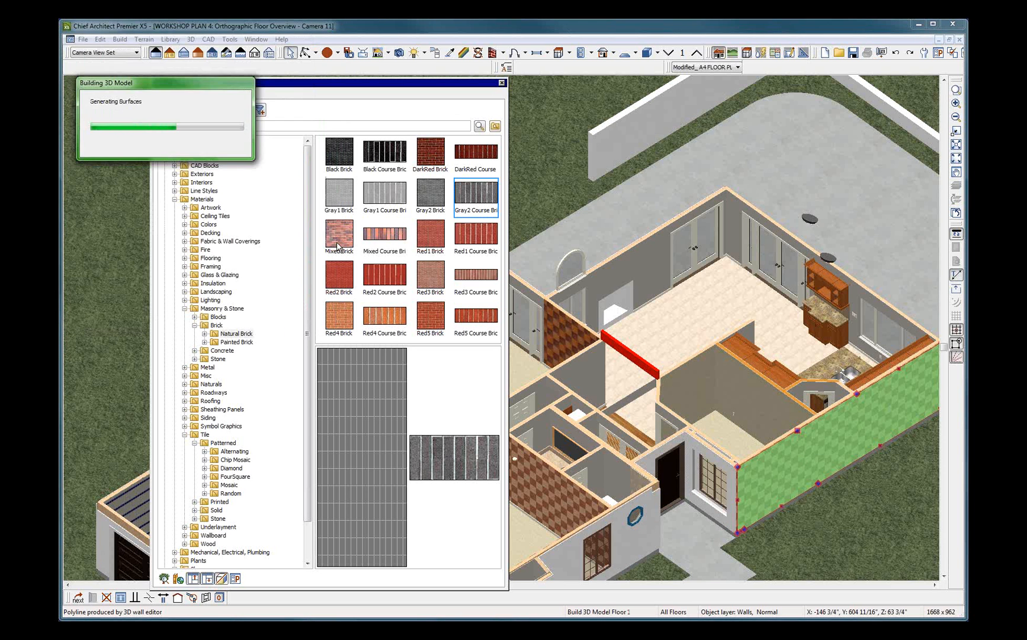
# Paint the long right-hand wall of the court with Mixed Brick.
pyautogui.click(339, 234)
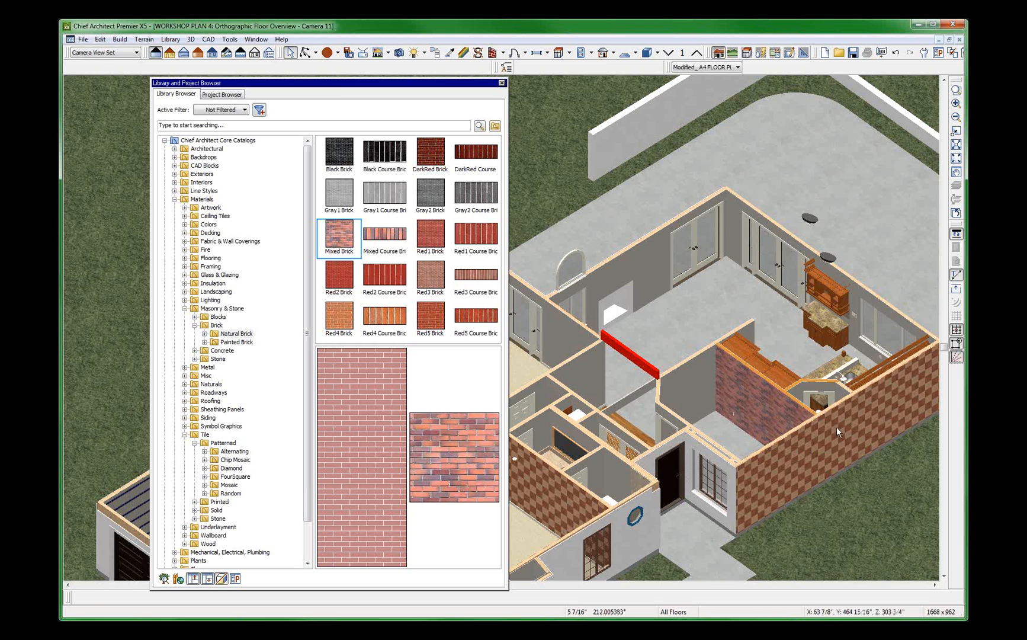
pyautogui.click(851, 425)
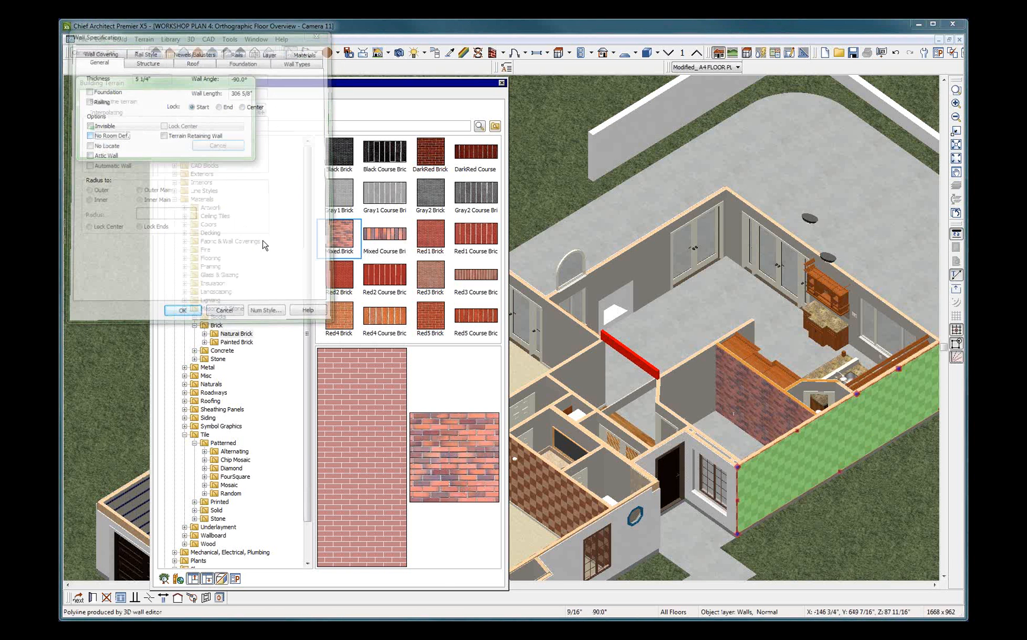
pyautogui.click(182, 309)
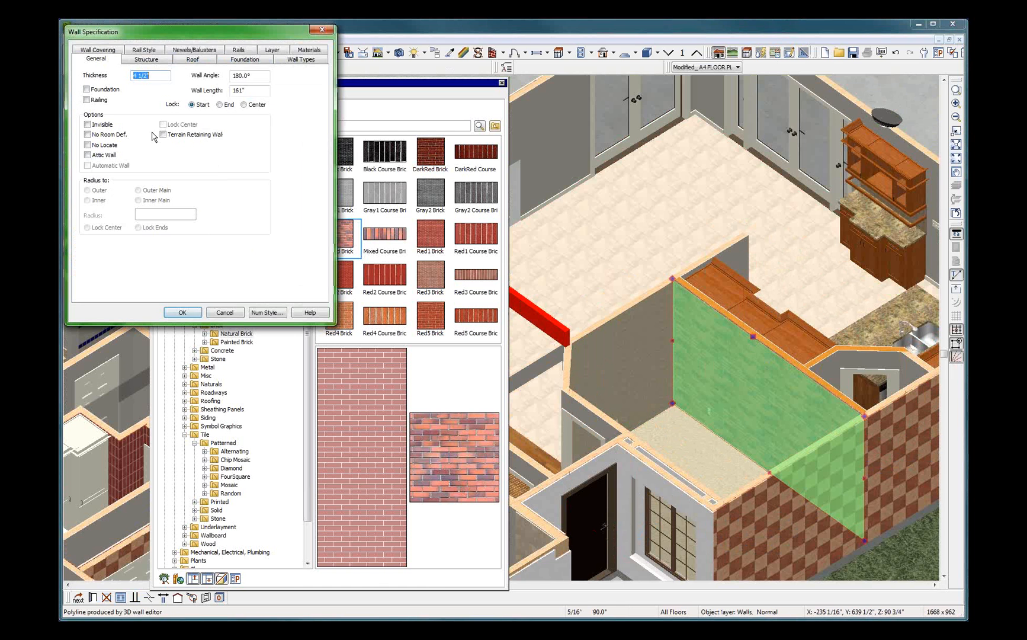
pyautogui.click(308, 59)
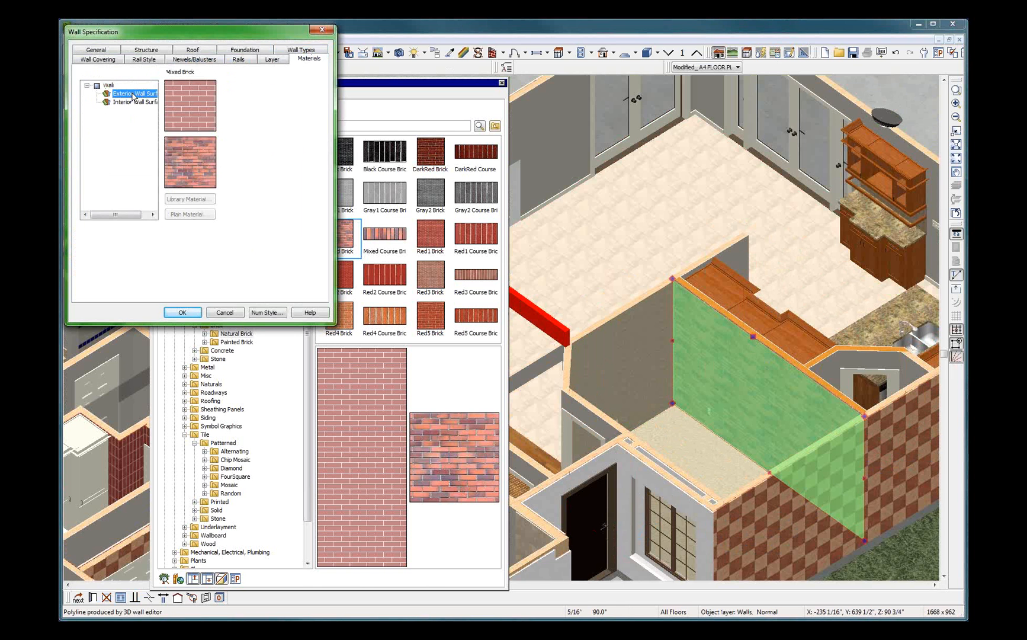
pyautogui.click(134, 101)
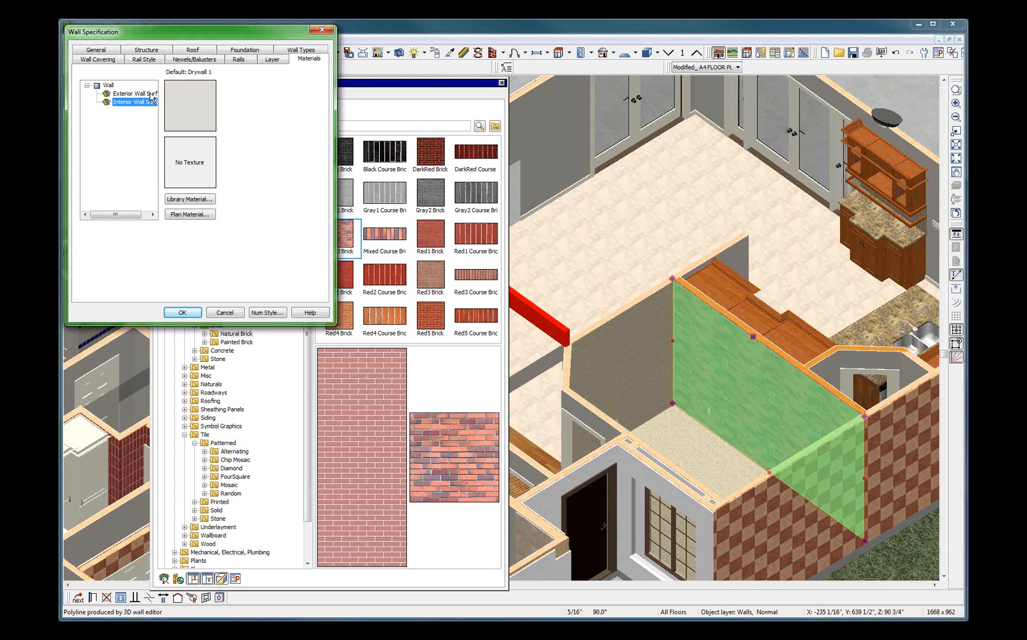
pyautogui.click(134, 92)
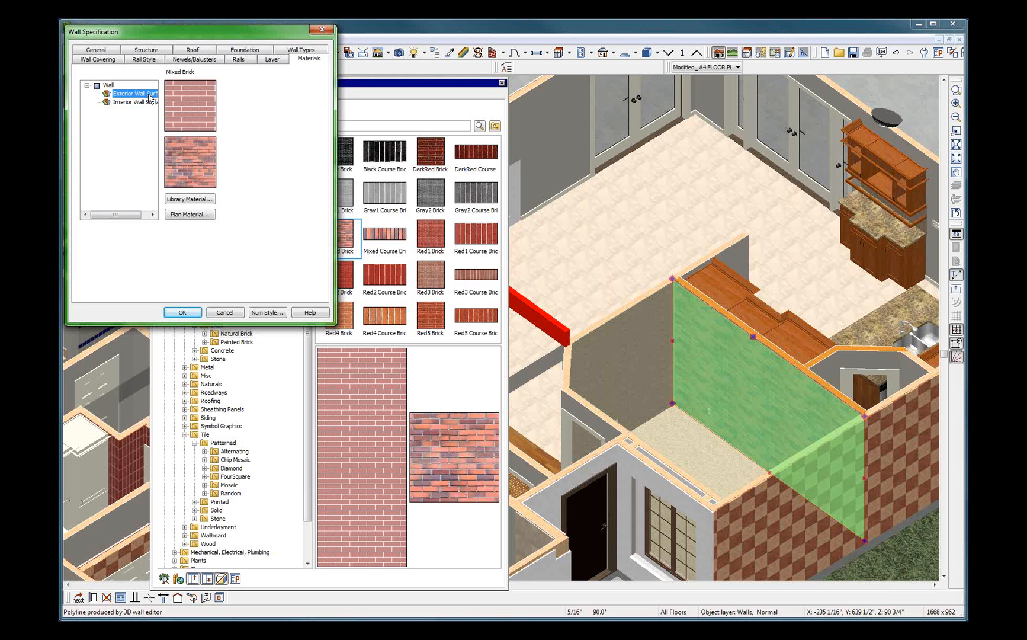
pyautogui.click(135, 102)
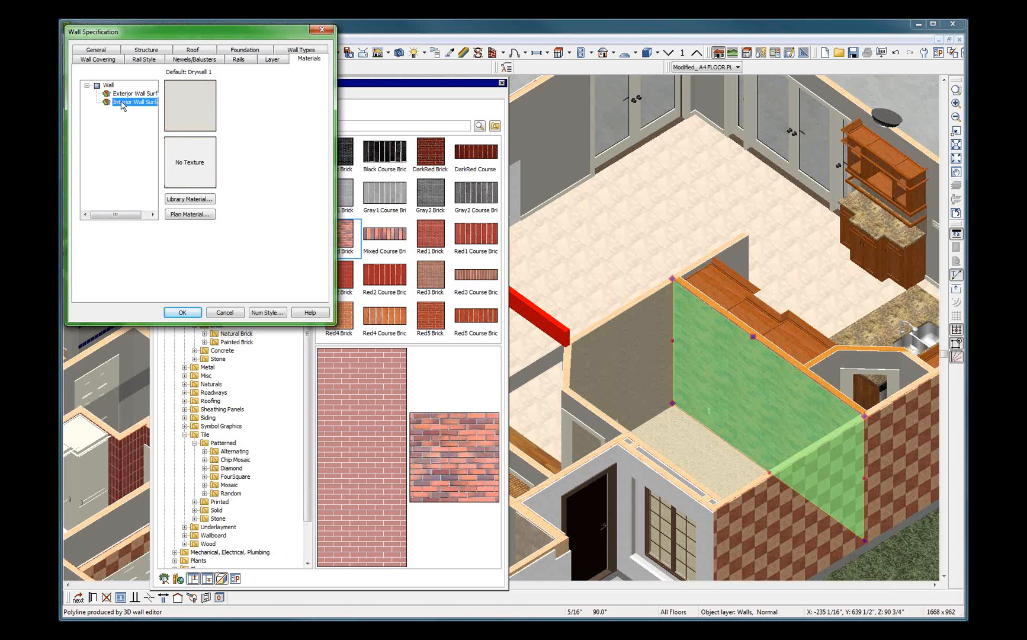
pyautogui.click(134, 93)
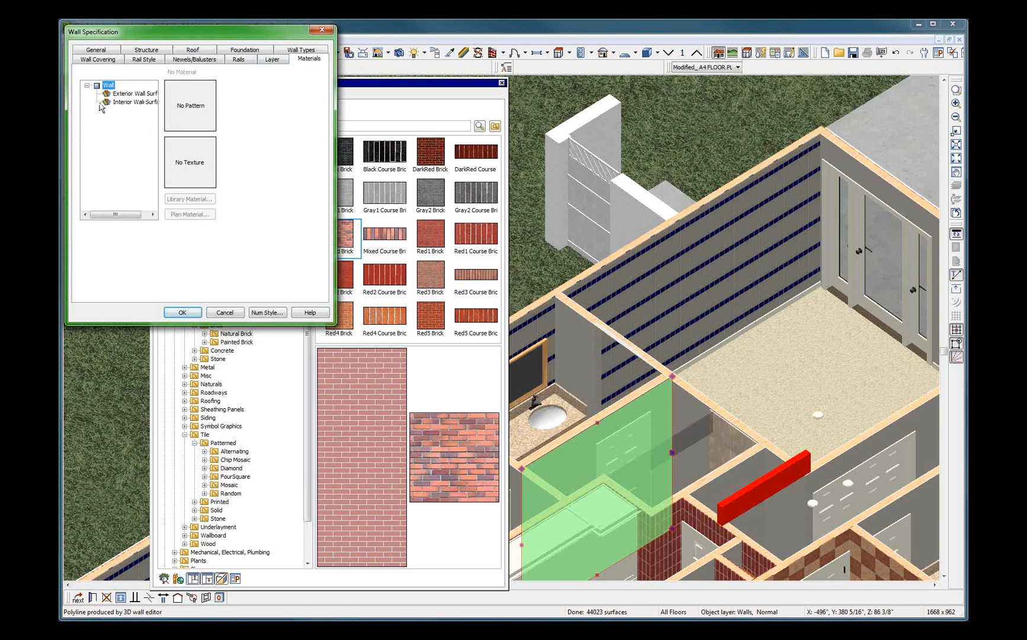
# Set the wall's Interior Wall Surface plan material to 3523 GIALLO GRANITE and confirm.
pyautogui.click(135, 102)
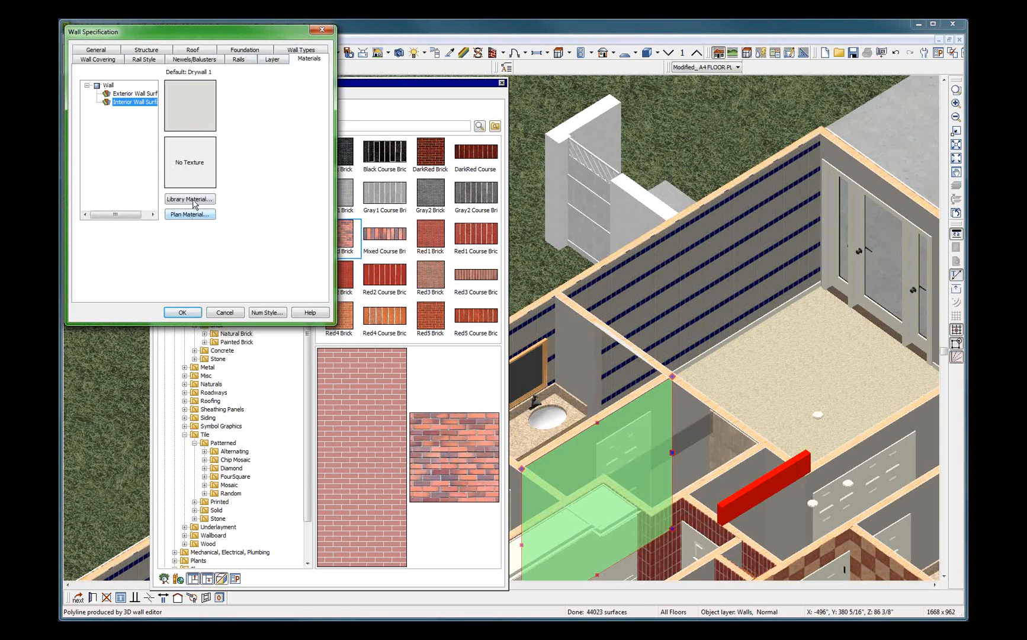
pyautogui.click(189, 213)
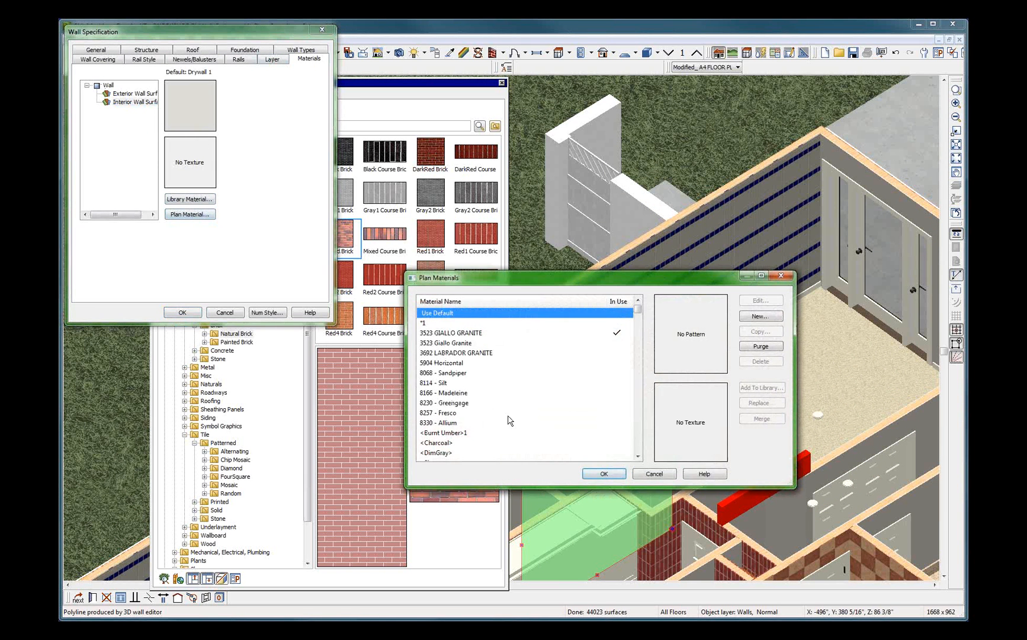
pyautogui.click(451, 332)
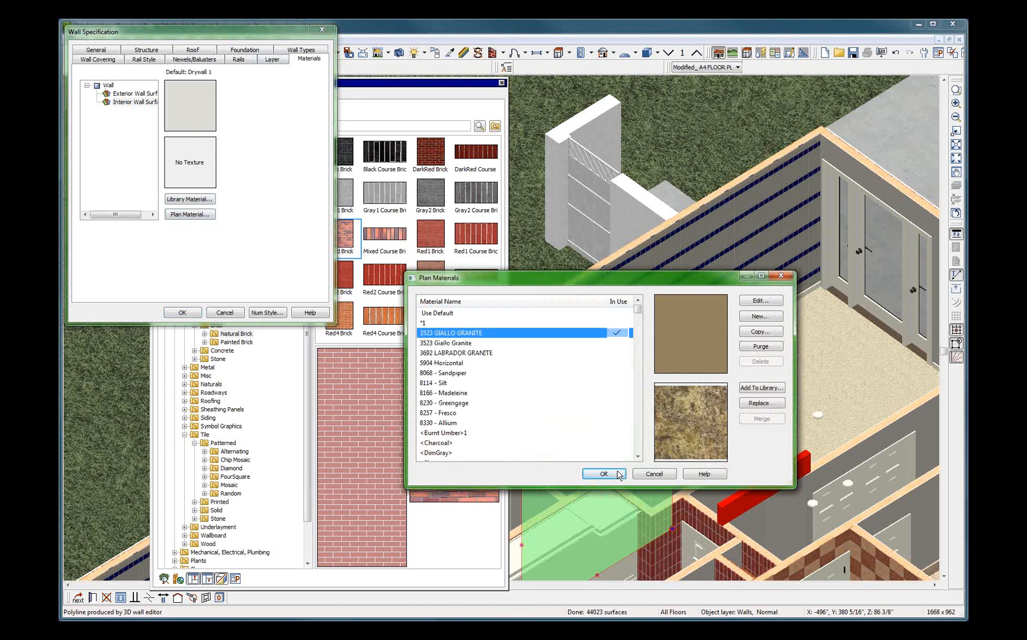
pyautogui.click(603, 473)
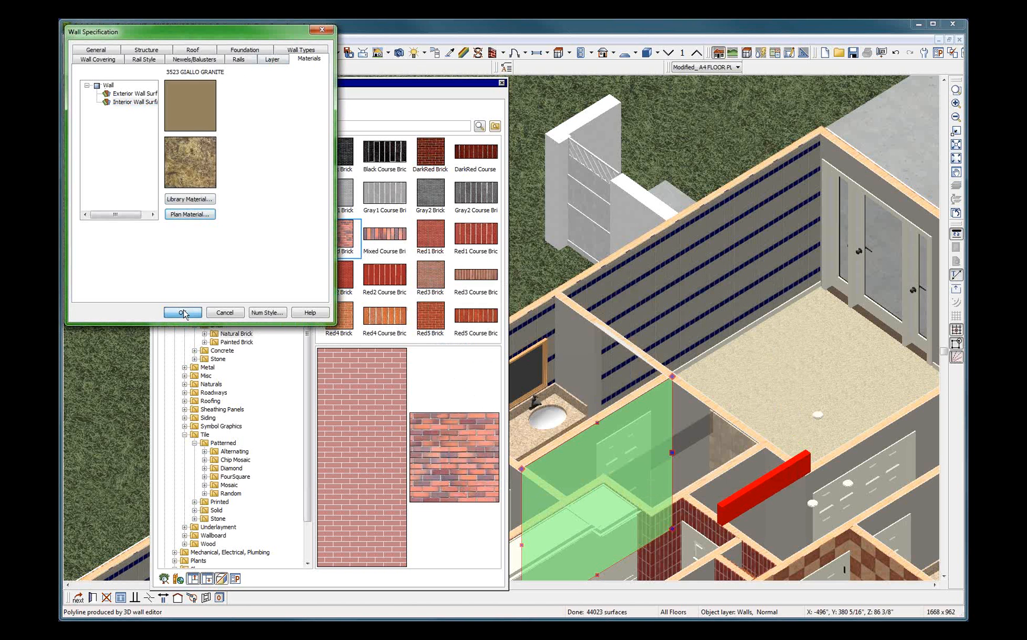
pyautogui.click(182, 312)
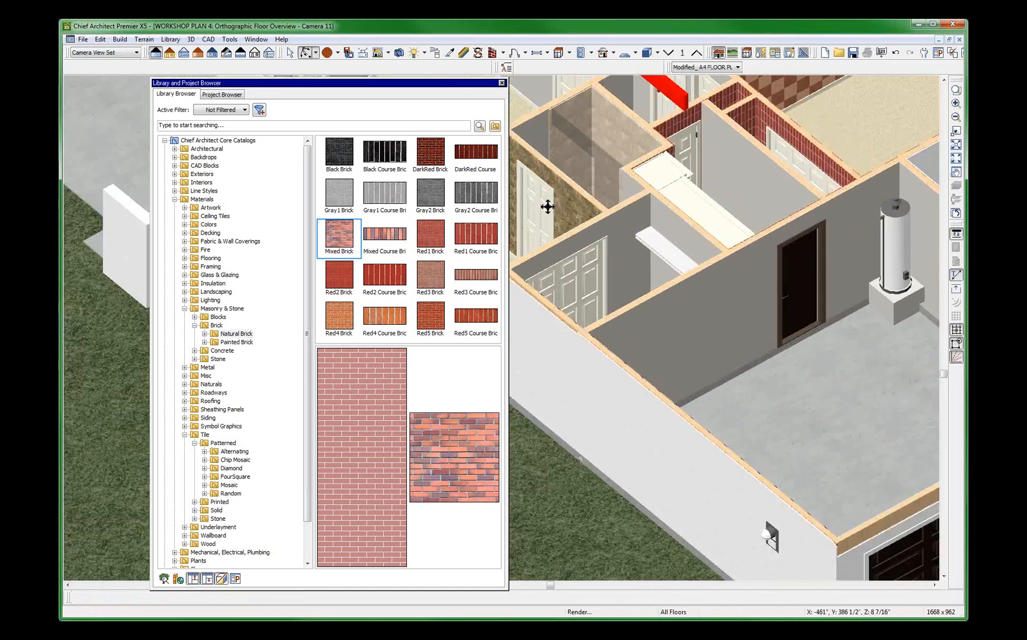
pyautogui.click(582, 202)
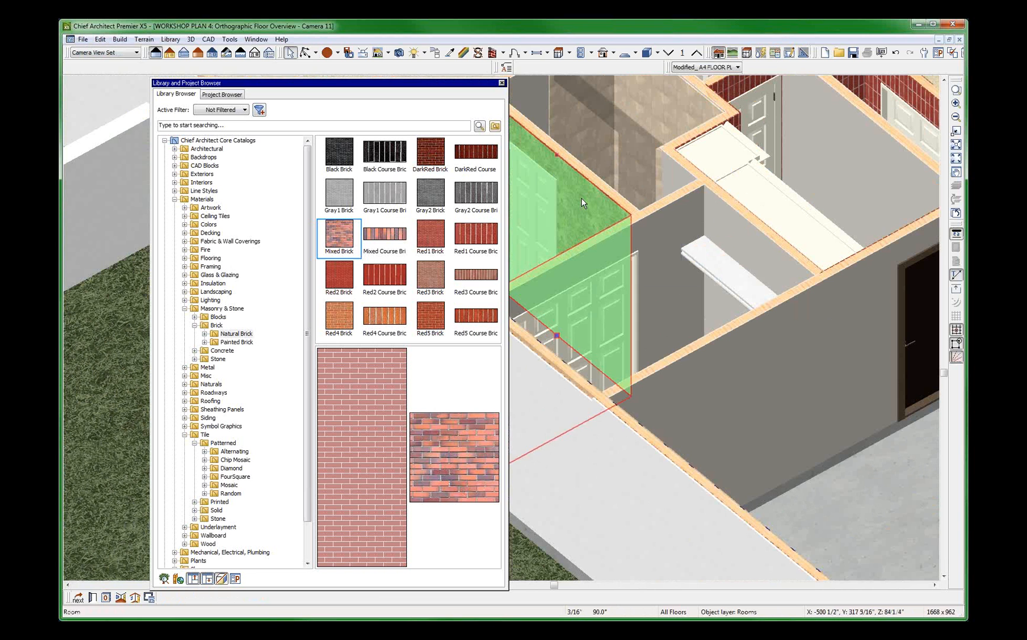